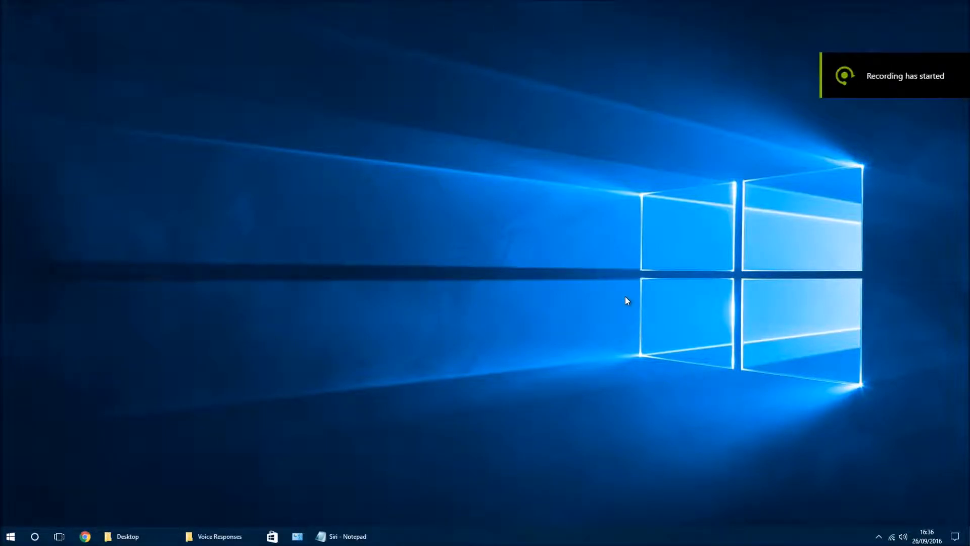
{"action": "mouse_move", "coordinate": [422, 380]}
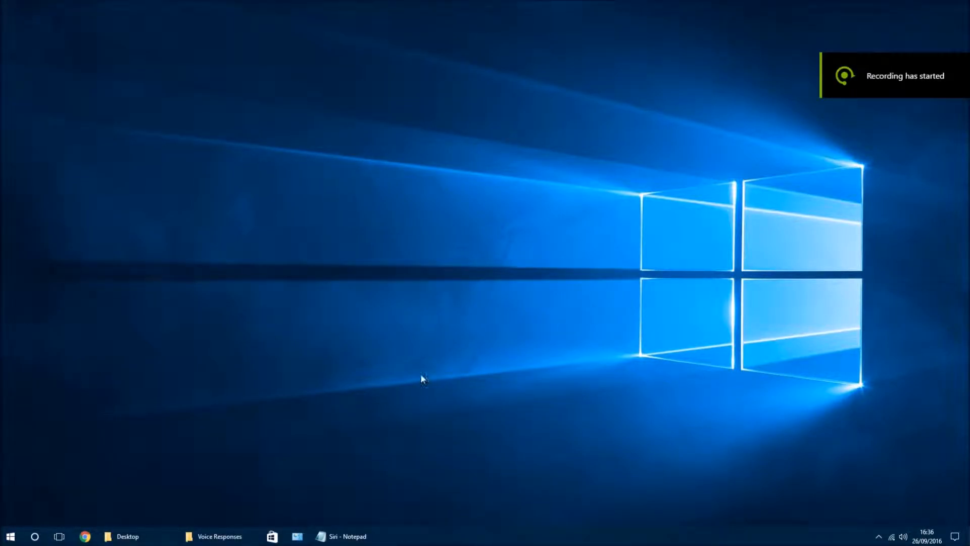
Step: Restore the Voice Responses folder window, then bring up the Siri script in Notepad
{"action": "left_click", "coordinate": [218, 535]}
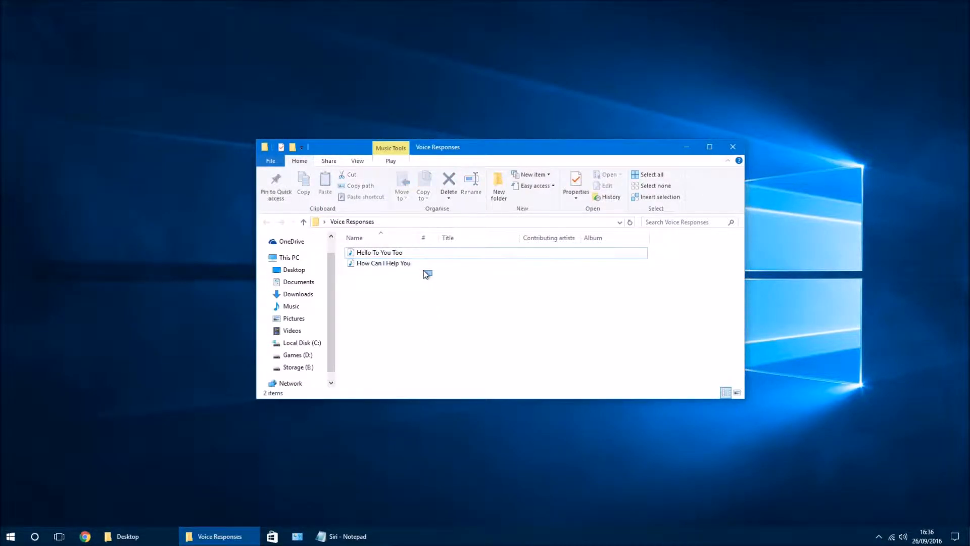
{"action": "mouse_move", "coordinate": [437, 279]}
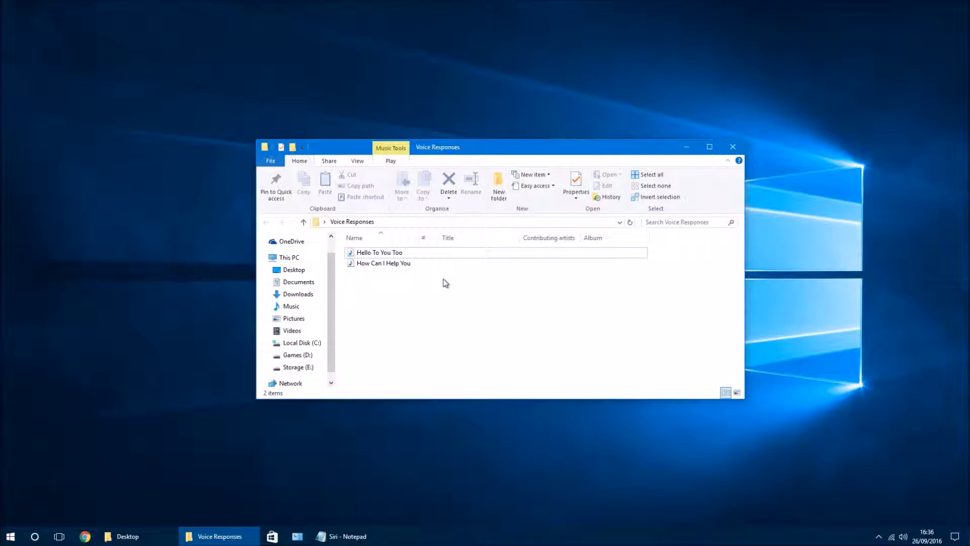
{"action": "mouse_move", "coordinate": [424, 280]}
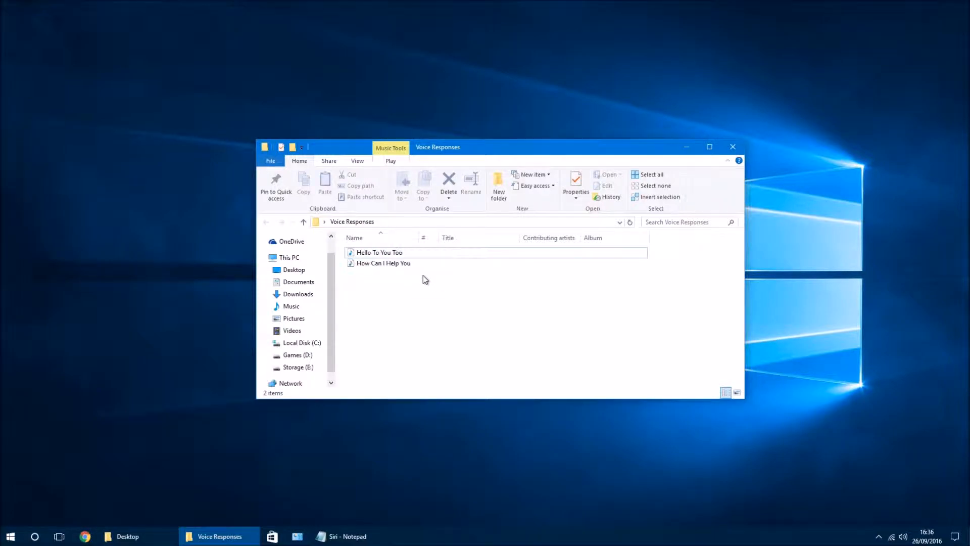
{"action": "left_click", "coordinate": [350, 535]}
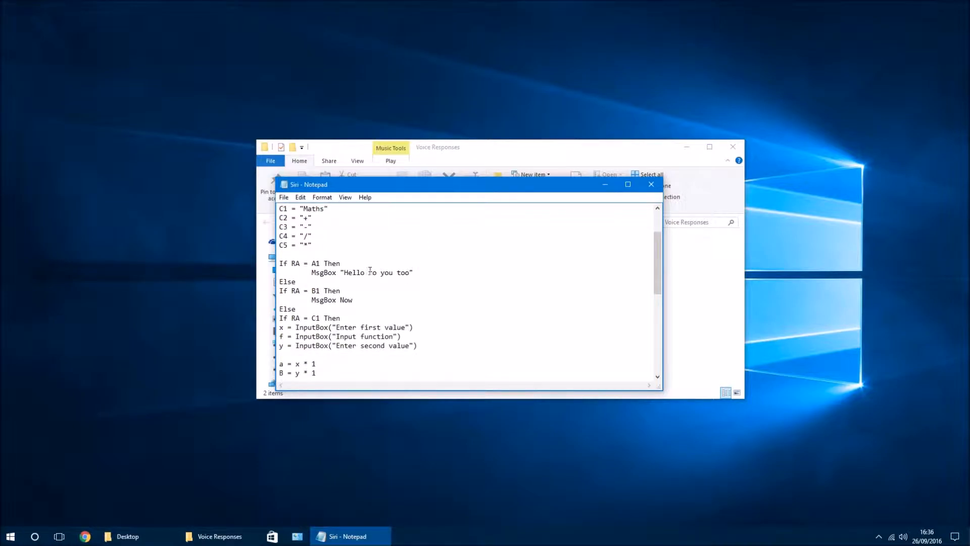
Step: Select 'too' in the 'Hello to you too' reply, then minimise Notepad and the Voice Responses window
{"action": "double_click", "coordinate": [404, 272]}
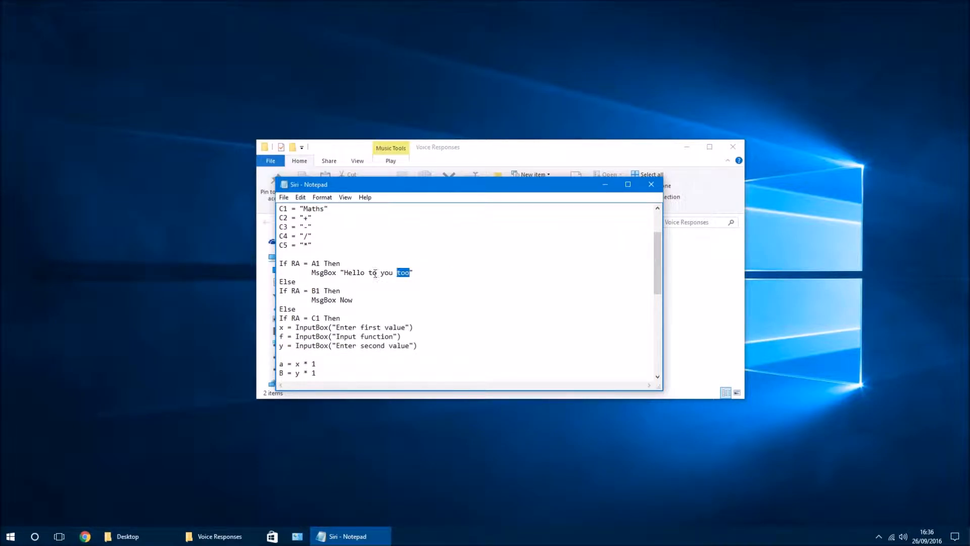
{"action": "left_click", "coordinate": [385, 272]}
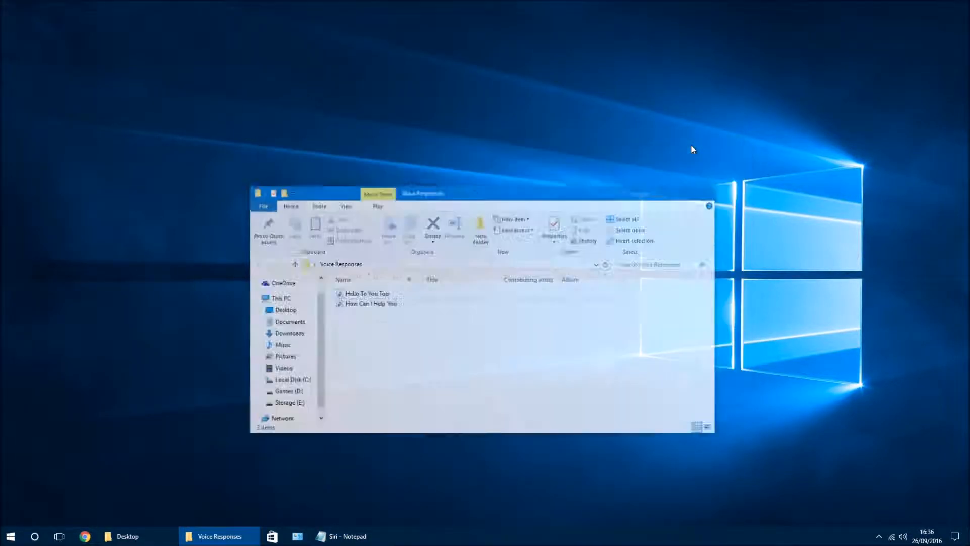
{"action": "left_click", "coordinate": [690, 205]}
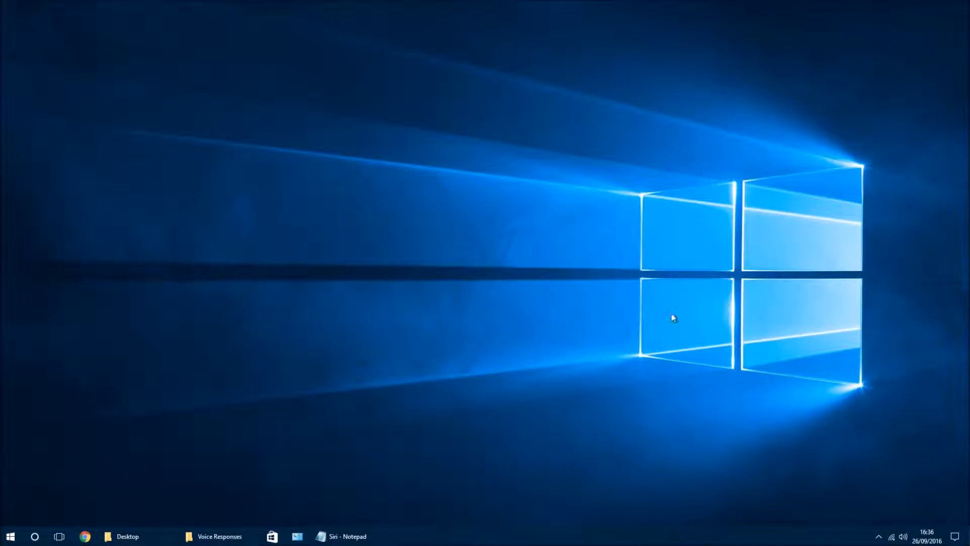
{"action": "mouse_move", "coordinate": [458, 395]}
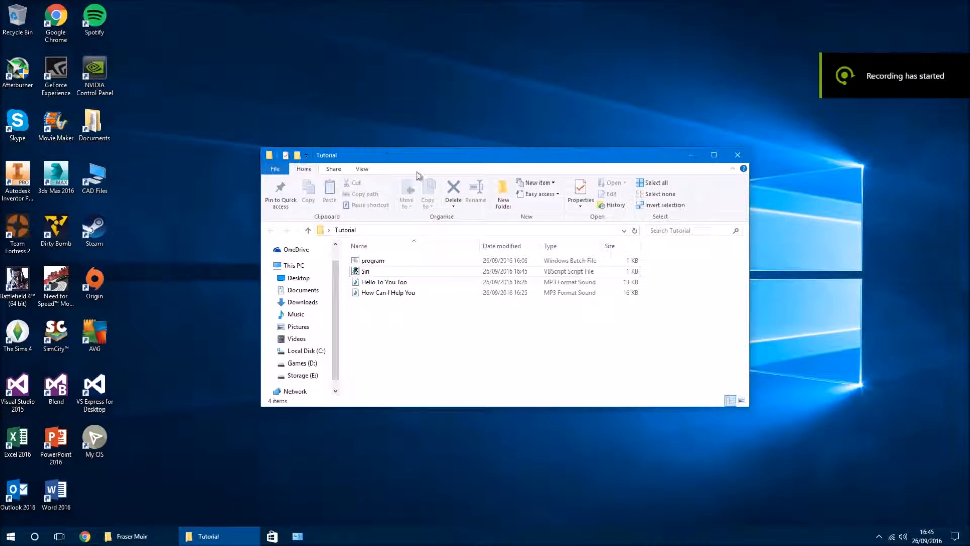
Step: Look over the Tutorial folder's program, Siri, Hello To You Too and How Can I Help You files
{"action": "left_click", "coordinate": [384, 282]}
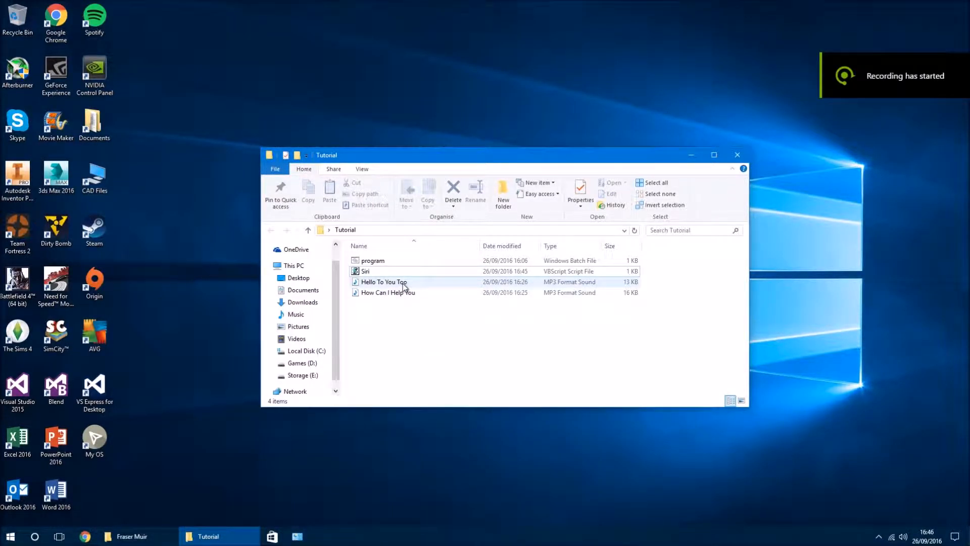
{"action": "left_click", "coordinate": [384, 282]}
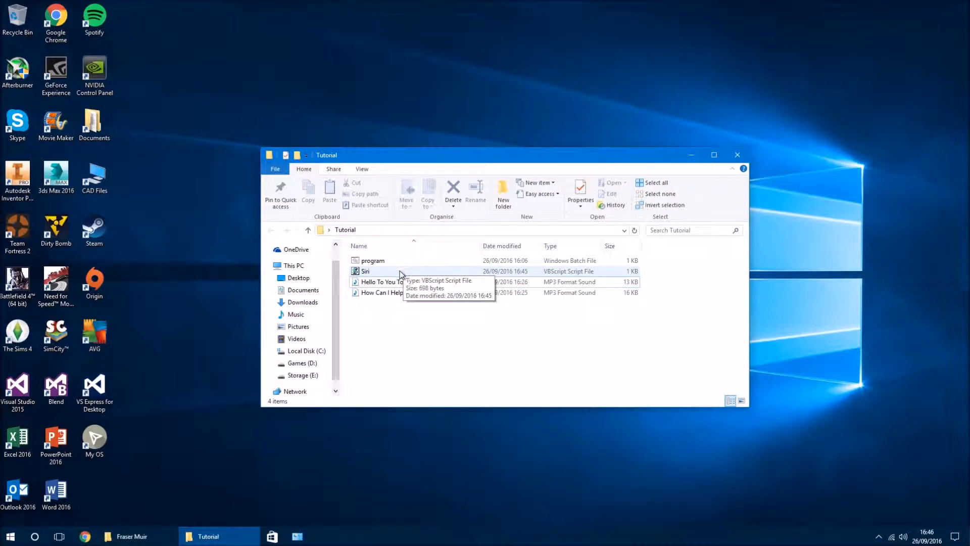
Step: Open Siri.vbs in Notepad and extend the first line to 'Dim RA, Audio'
{"action": "double_click", "coordinate": [366, 271]}
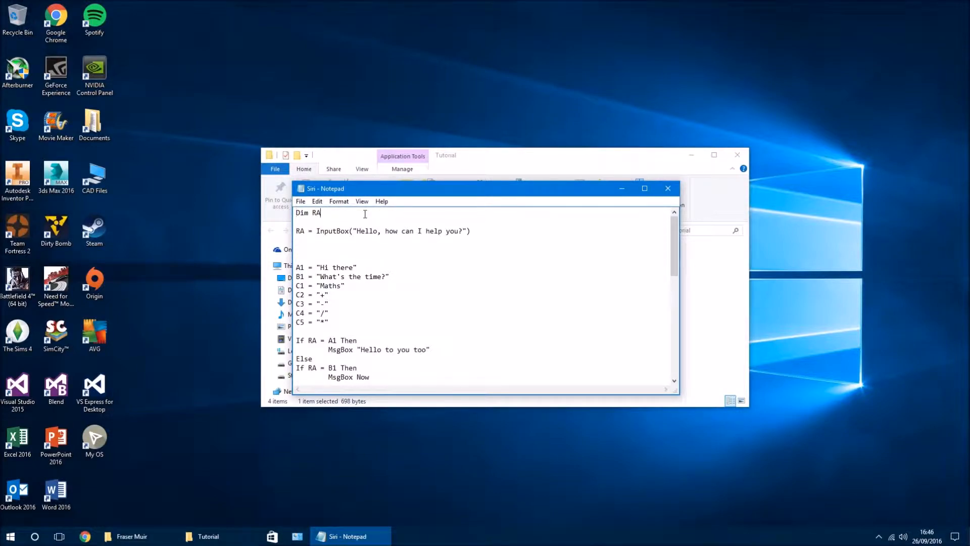
{"action": "type", "text": ","}
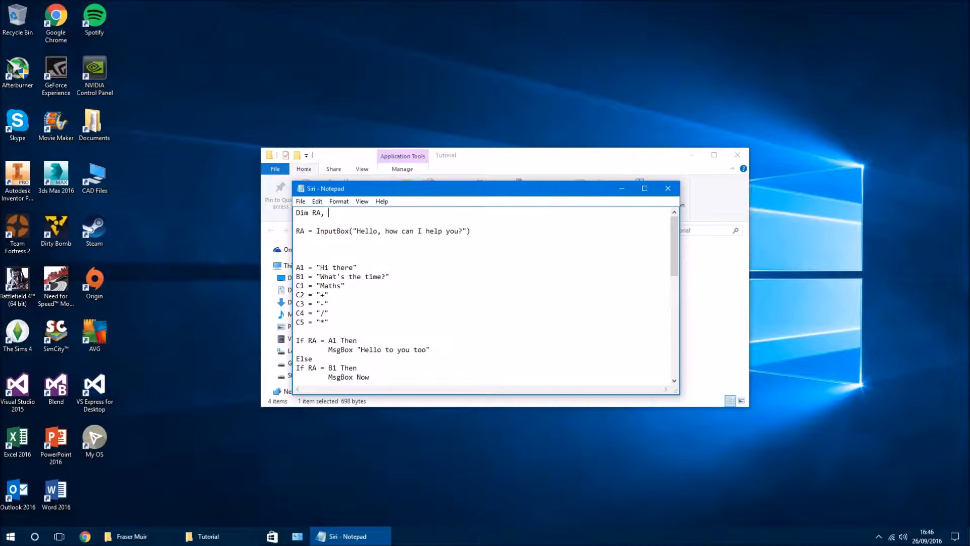
{"action": "type", "text": "A"}
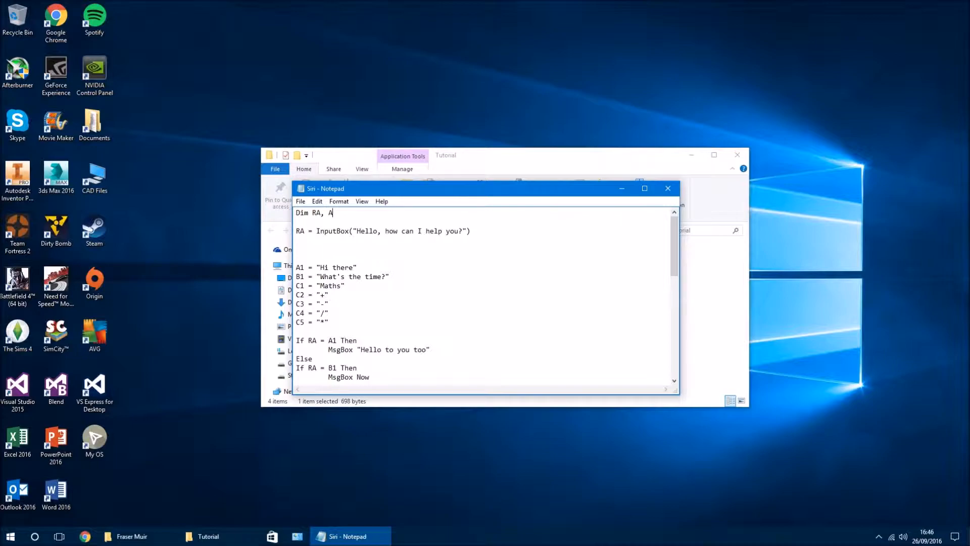
{"action": "type", "text": "udio"}
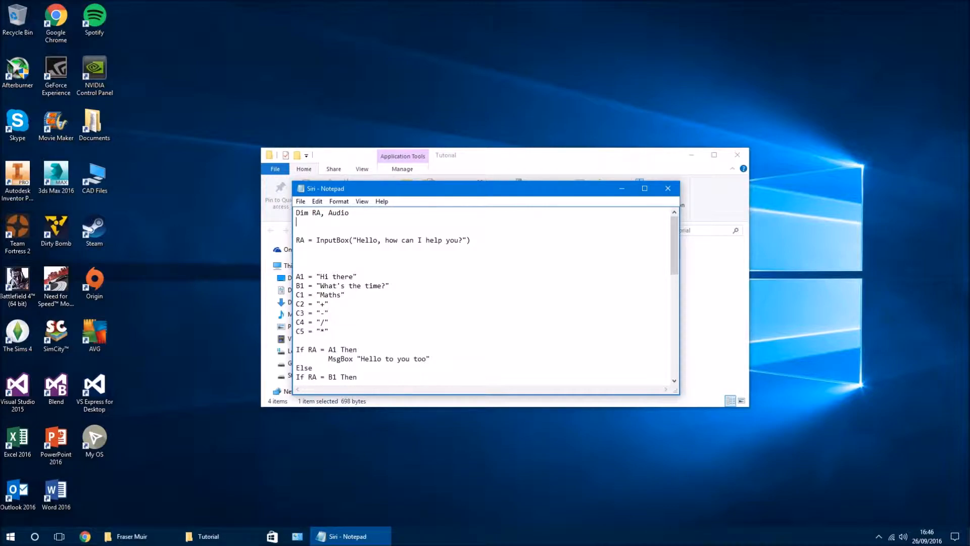
Step: Add the line Set Audio = CreateObject("WMPlayer.OCX"), removing a stray character
{"action": "type", "text": "Set"}
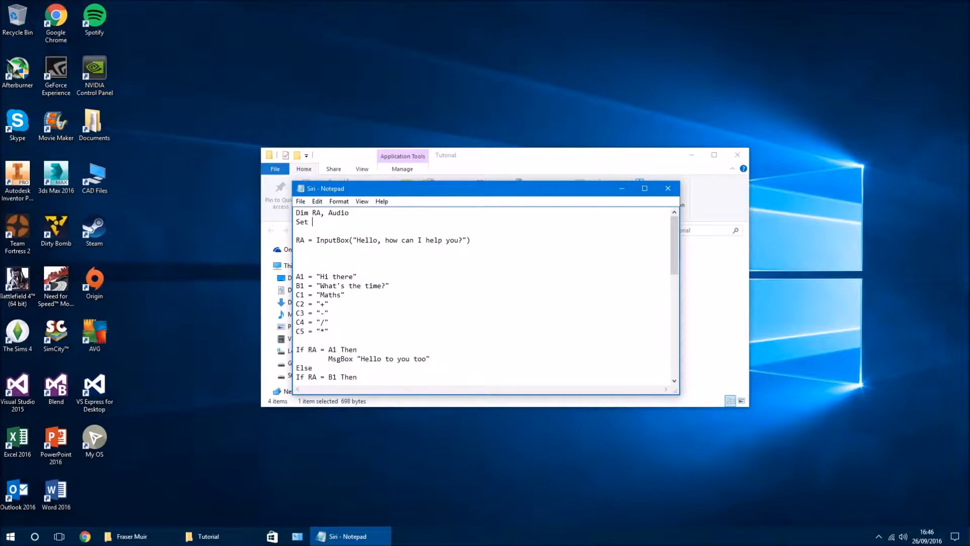
{"action": "type", "text": "Audio ="}
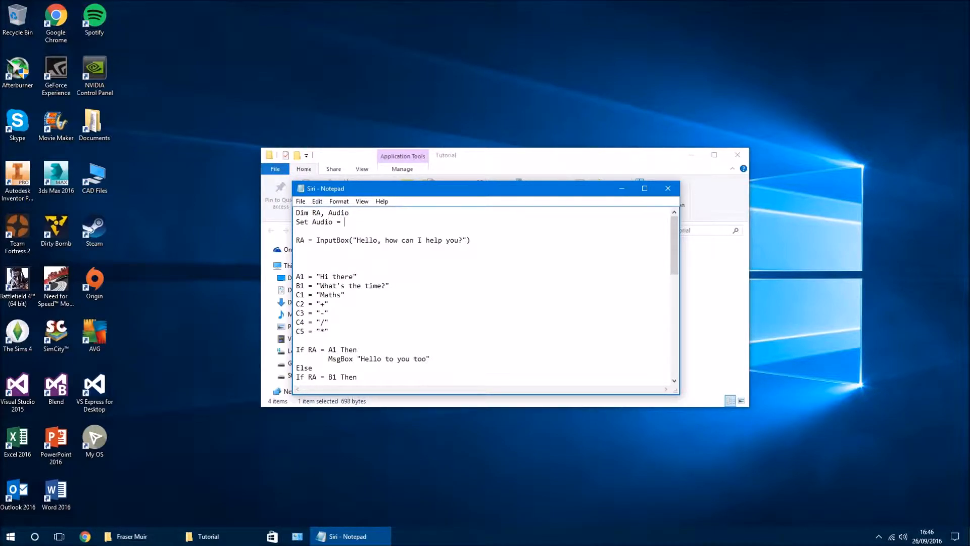
{"action": "type", "text": "CreateObect"}
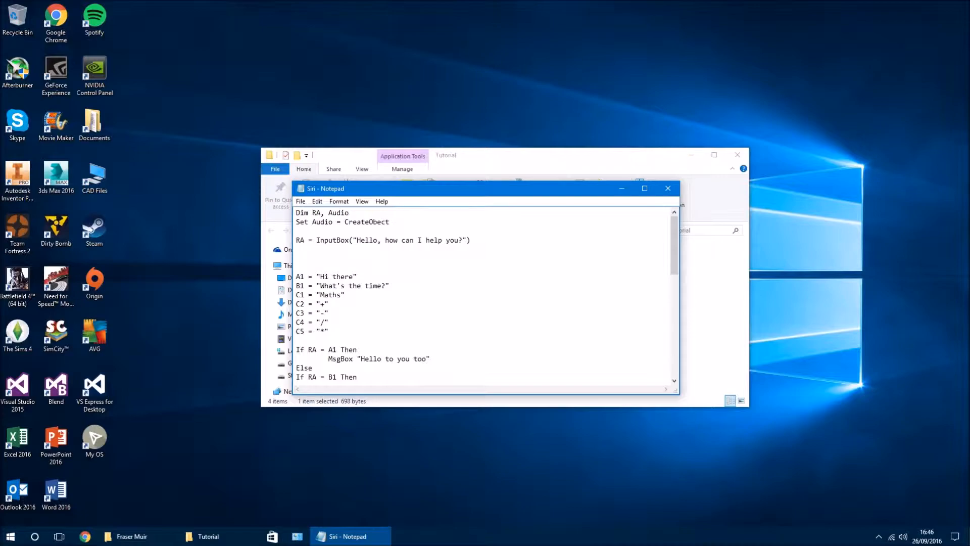
{"action": "type", "text": "("}
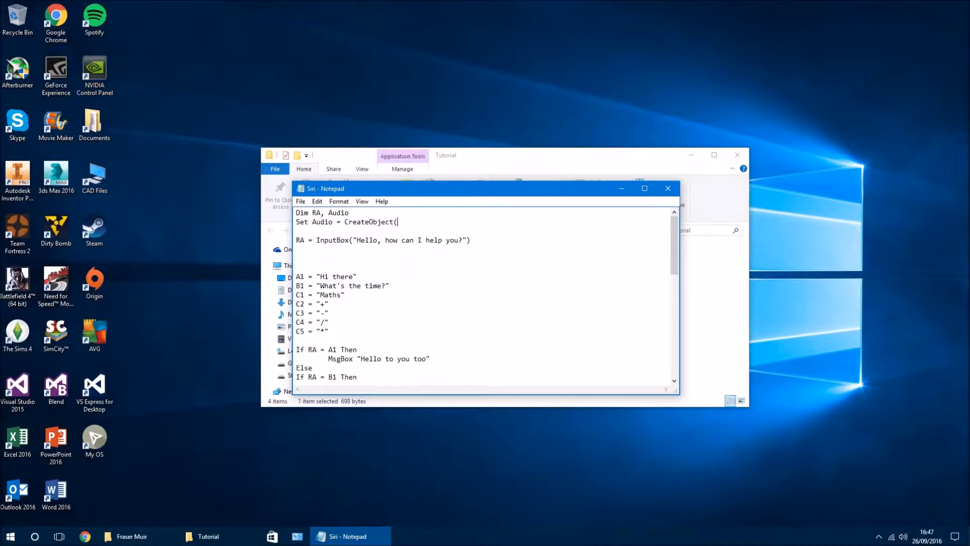
{"action": "type", "text": "\""}
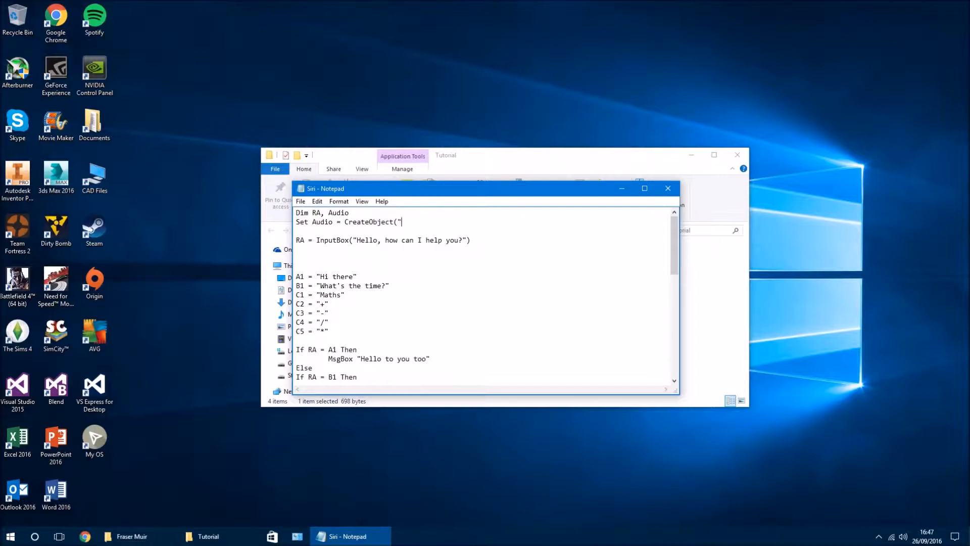
{"action": "type", "text": "WM"}
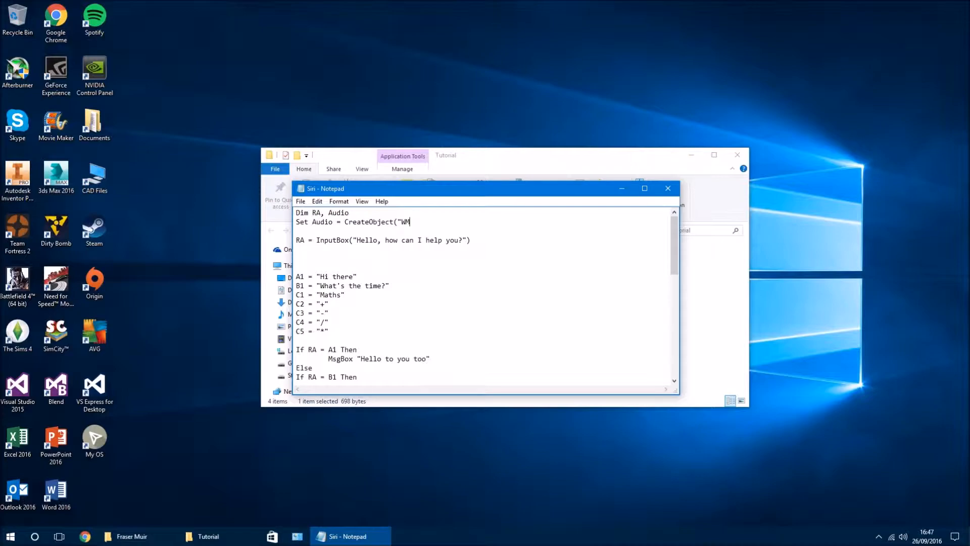
{"action": "type", "text": "Player.OCX\"£"}
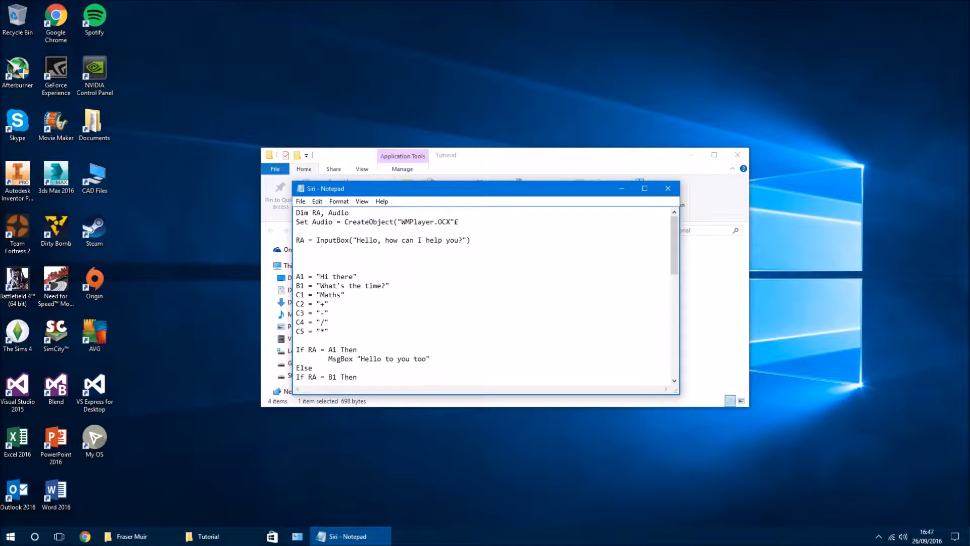
{"action": "key", "text": "Backspace"}
{"action": "type", "text": ")"}
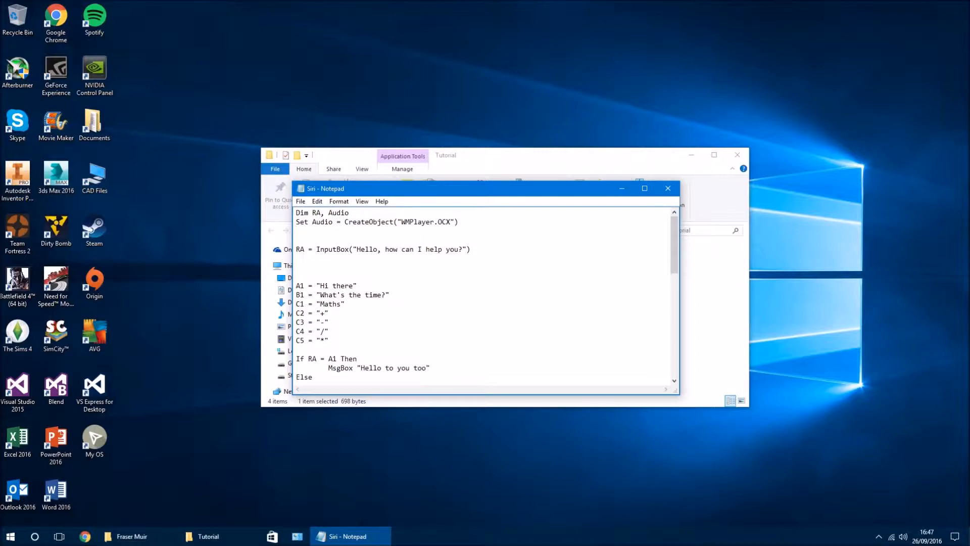
Step: Add the line Audio.URL = "How Can I Help You.mp3"
{"action": "type", "text": "Au"}
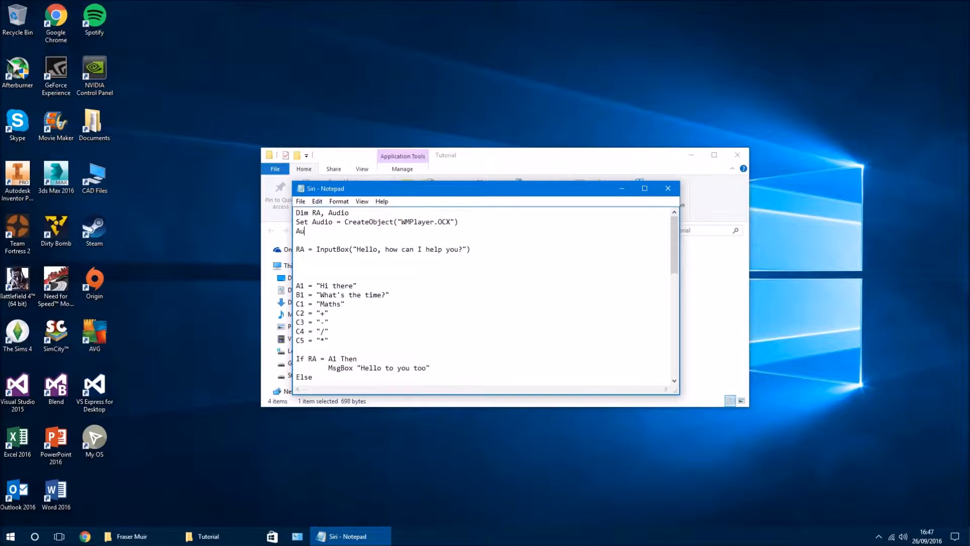
{"action": "type", "text": "dio"}
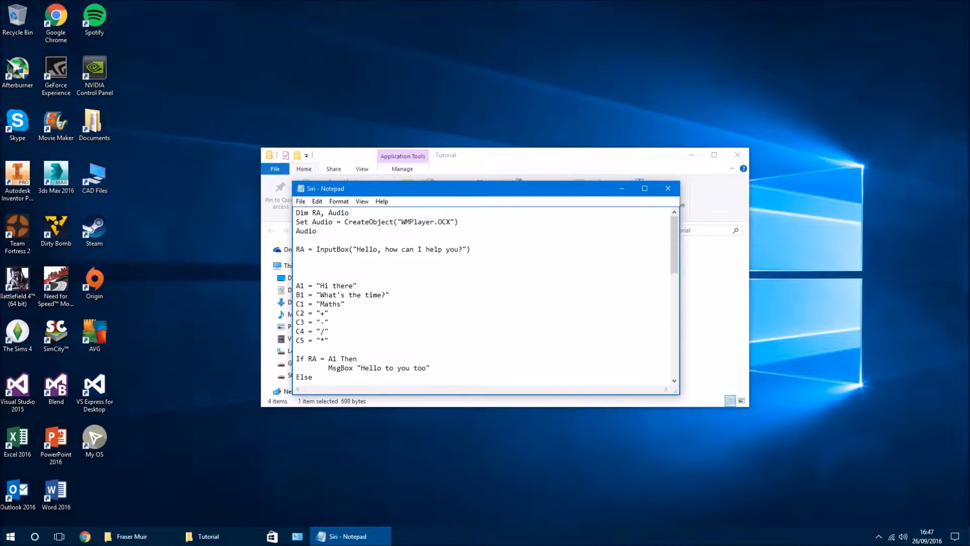
{"action": "type", "text": ".URL"}
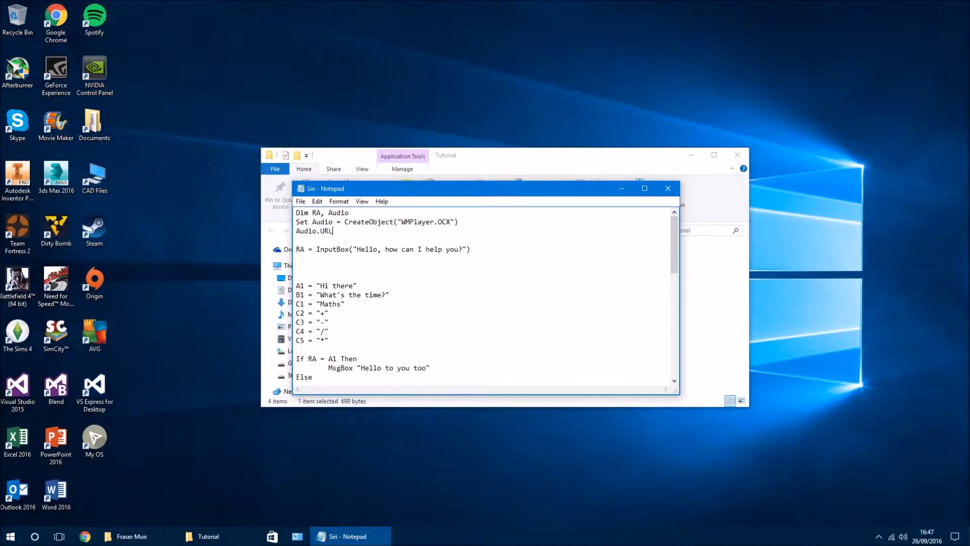
{"action": "type", "text": "= \""}
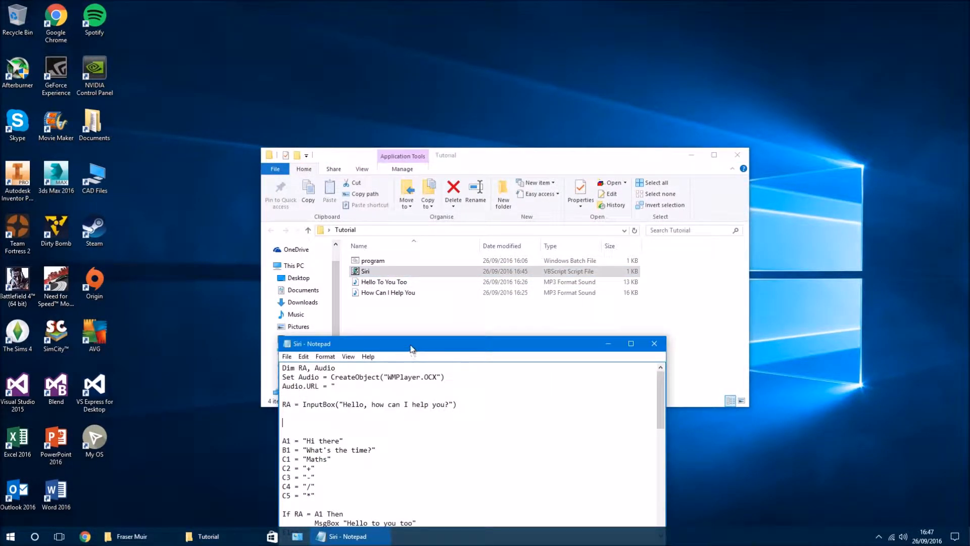
{"action": "left_click_drag", "start_coordinate": [411, 344], "coordinate": [419, 249]}
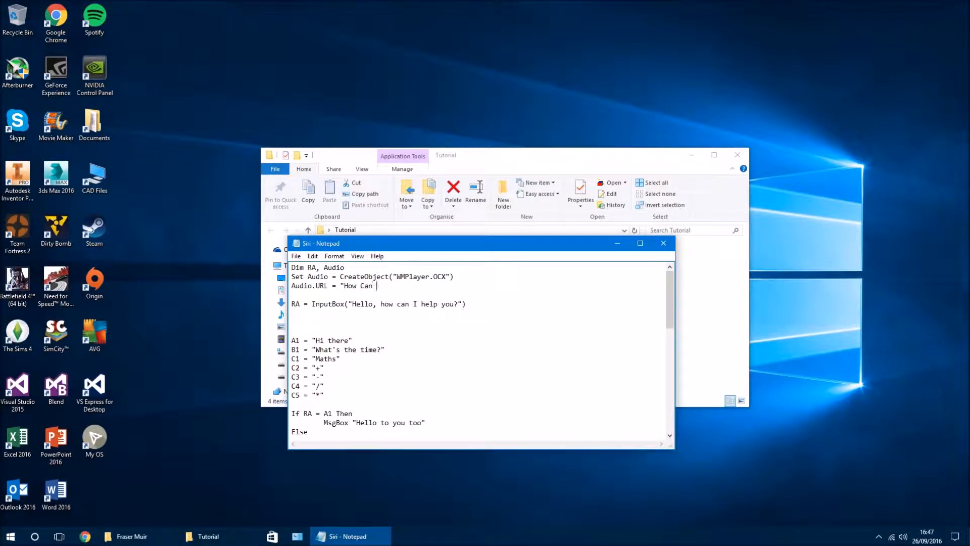
{"action": "type", "text": "I Help Yo"}
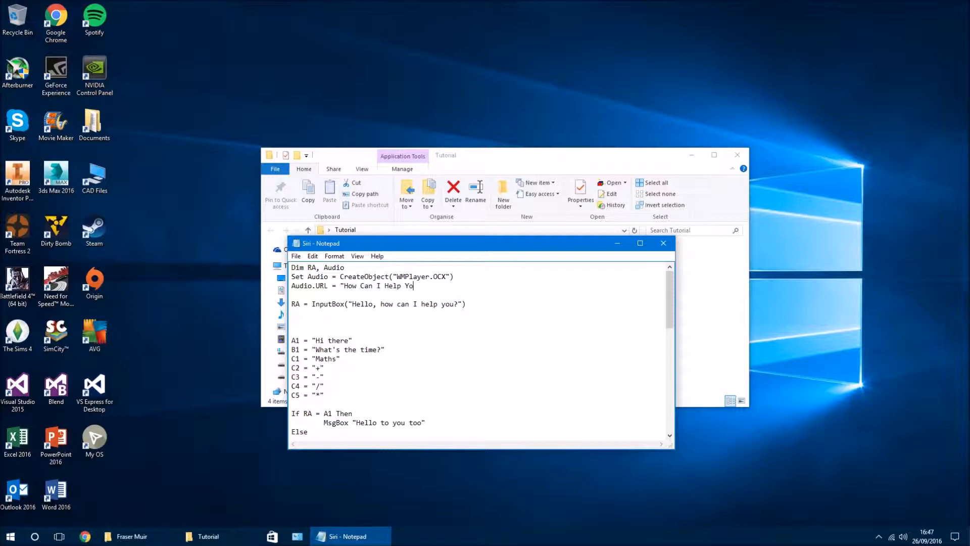
{"action": "type", "text": "u\""}
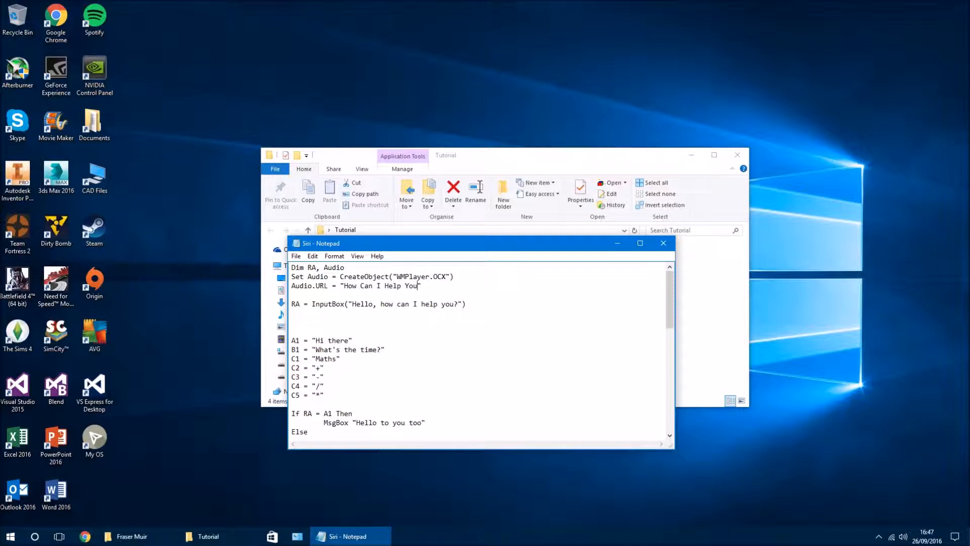
{"action": "type", "text": "."}
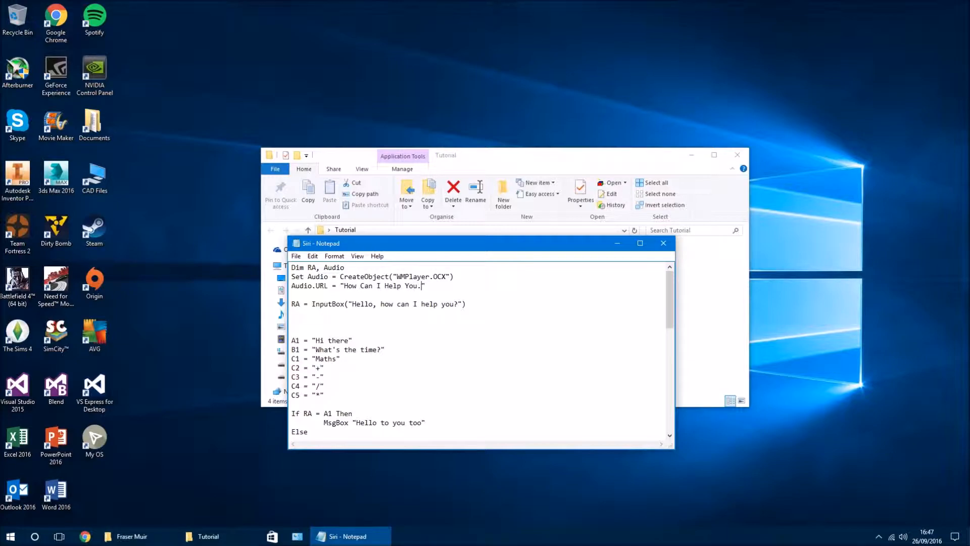
{"action": "type", "text": "mp3"}
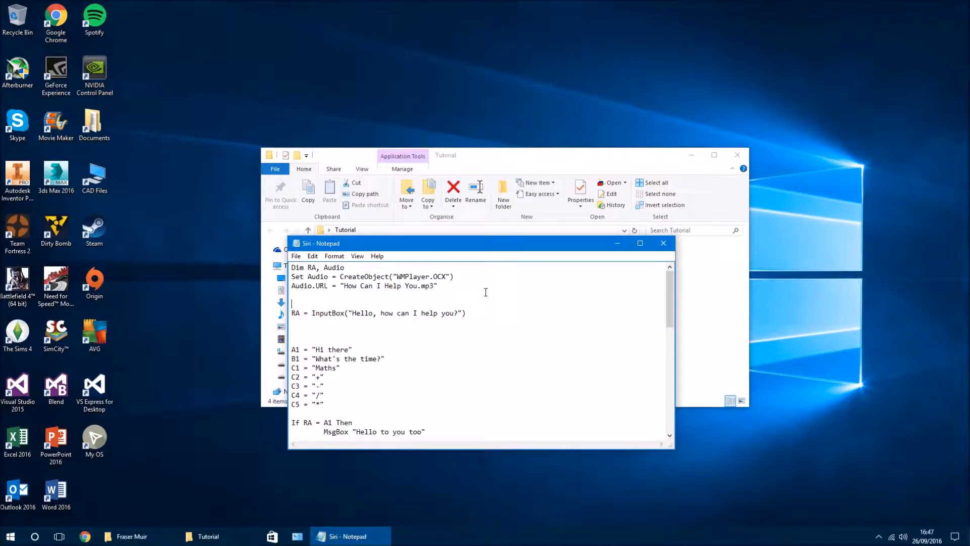
Step: Add audio.controls.play and a 'while audio.playstate <> 1' loop header
{"action": "type", "text": "audio"}
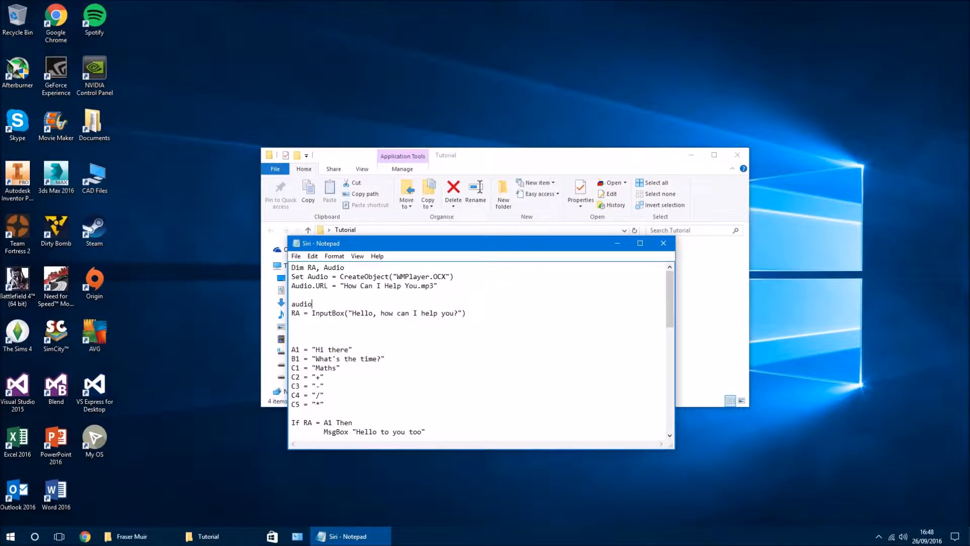
{"action": "type", "text": ".control"}
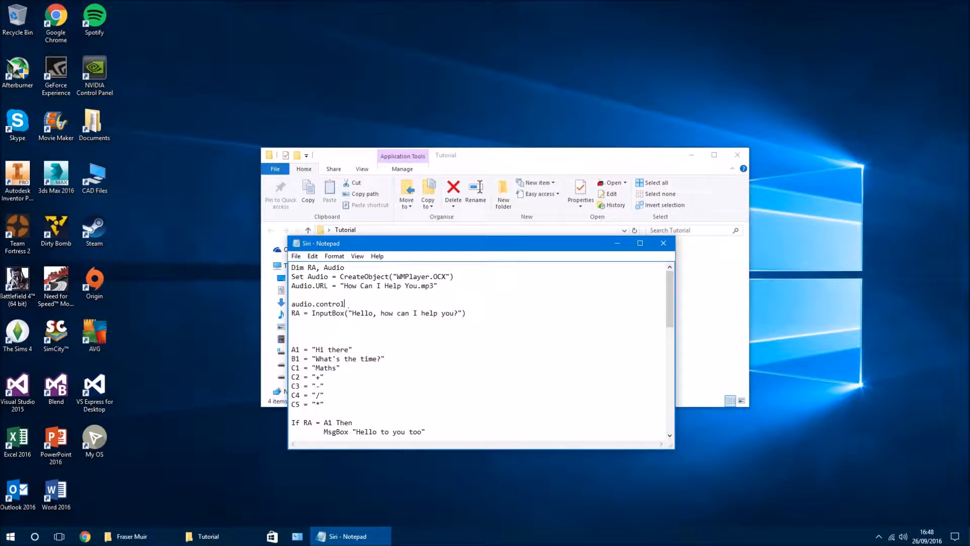
{"action": "type", "text": "s.pl"}
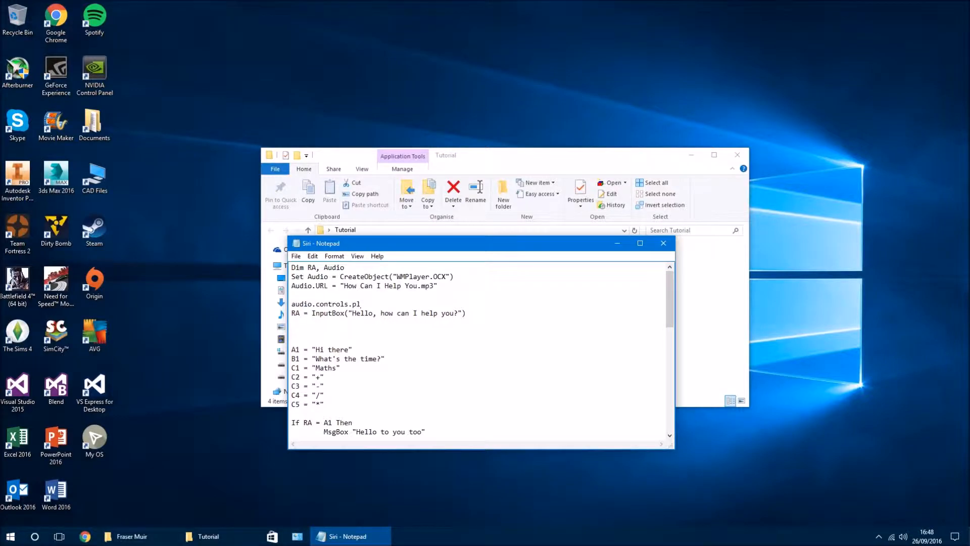
{"action": "type", "text": "ay"}
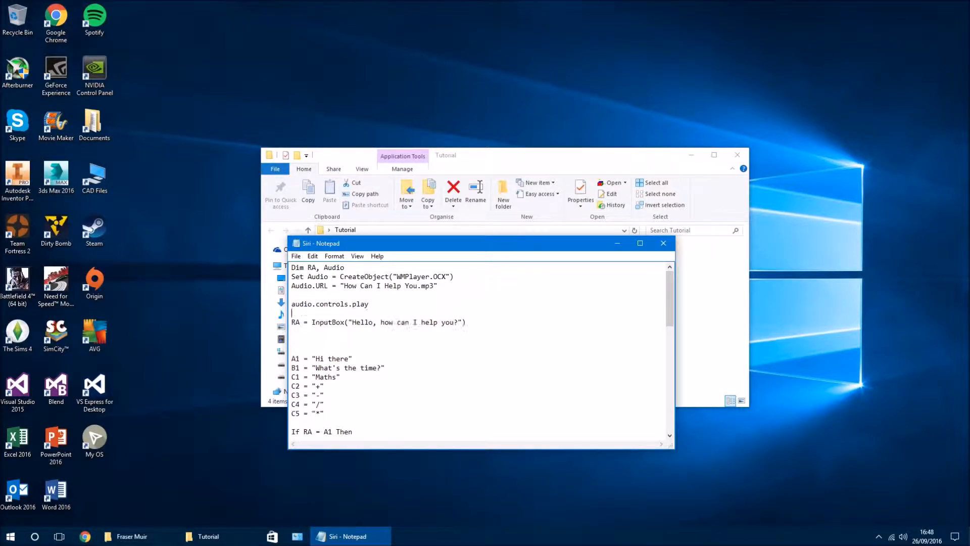
{"action": "type", "text": "whi"}
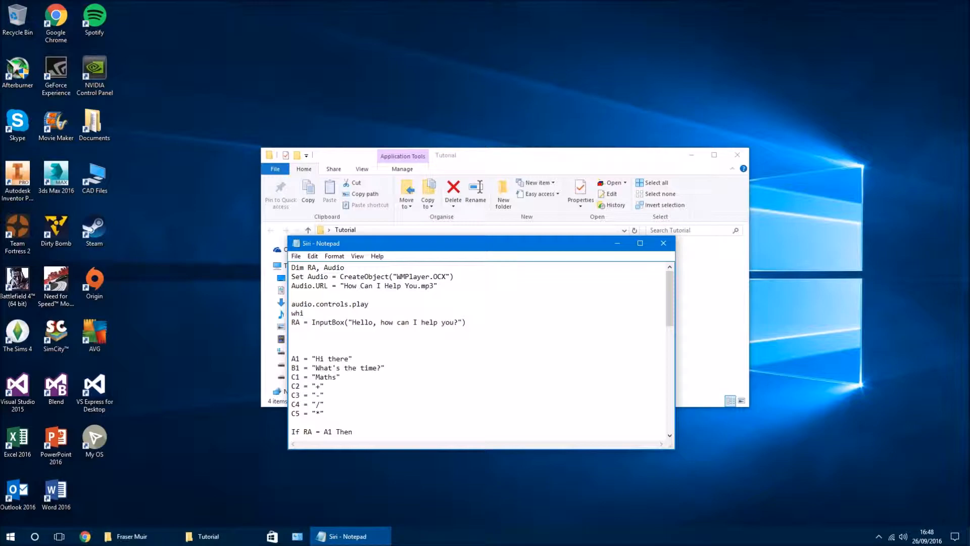
{"action": "type", "text": "le"}
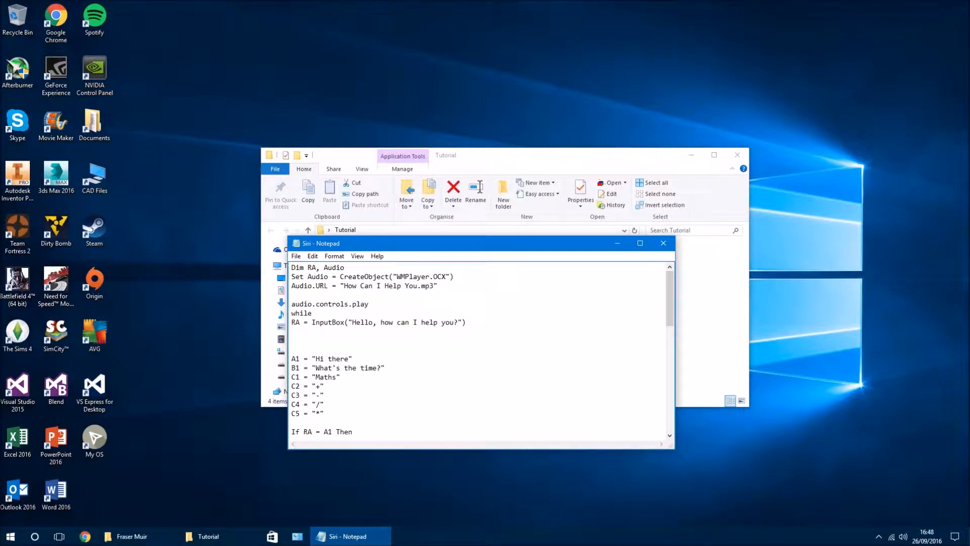
{"action": "type", "text": "audio"}
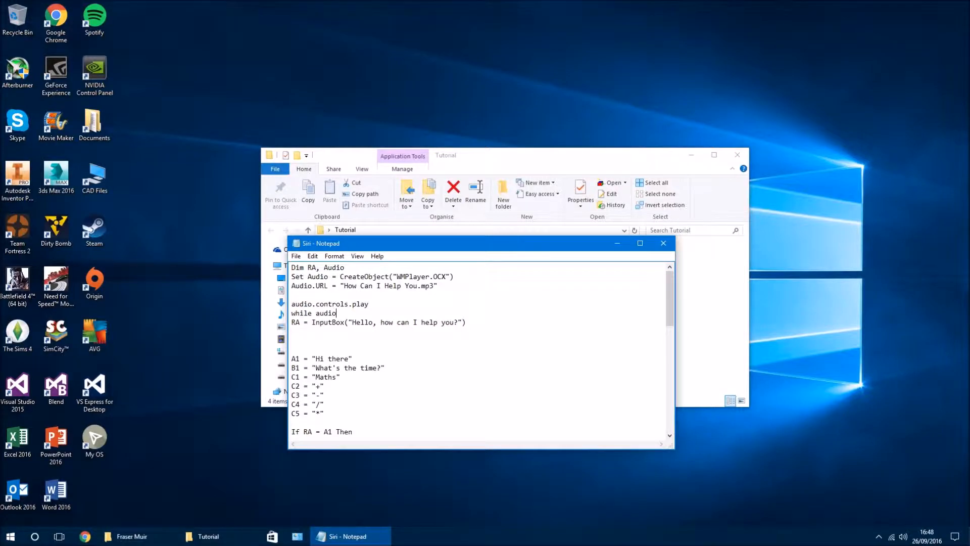
{"action": "type", "text": ".pl"}
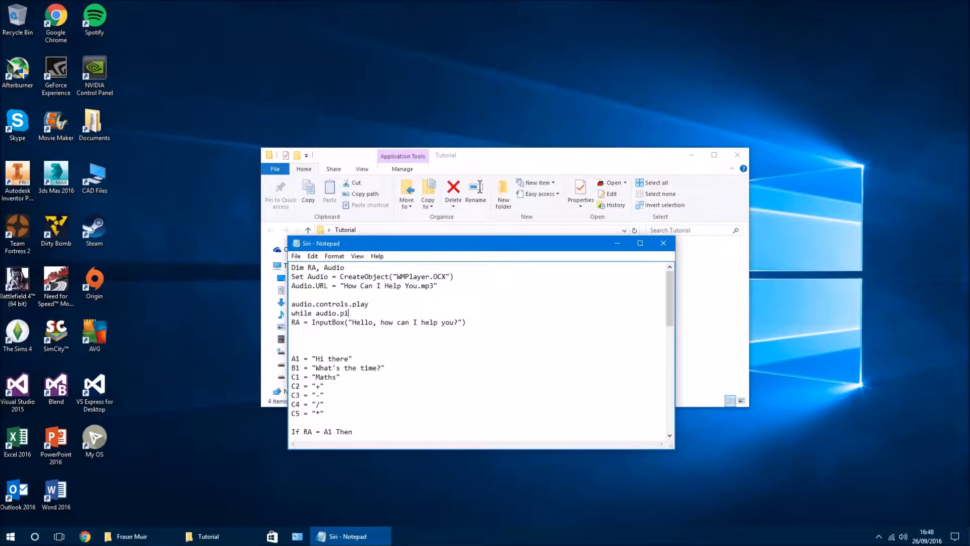
{"action": "type", "text": "ay"}
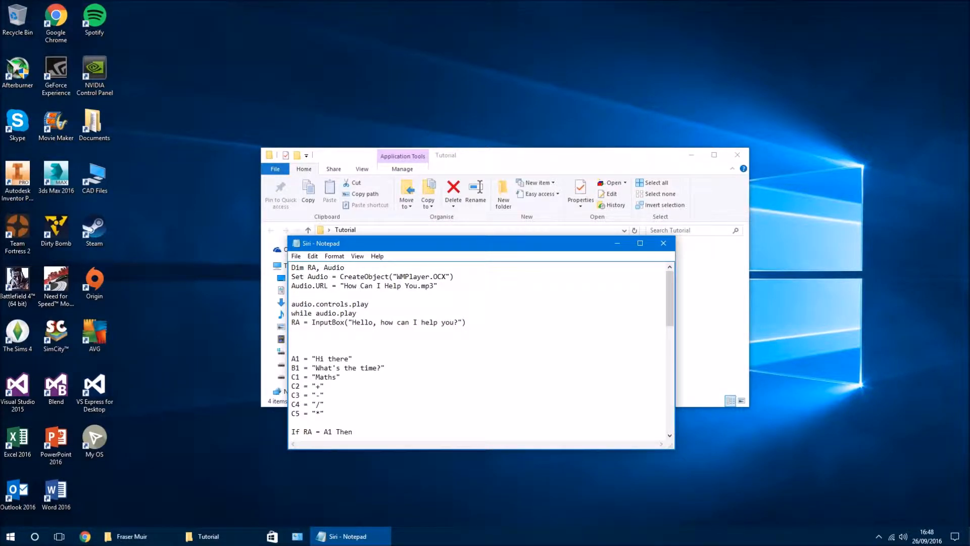
{"action": "type", "text": "state"}
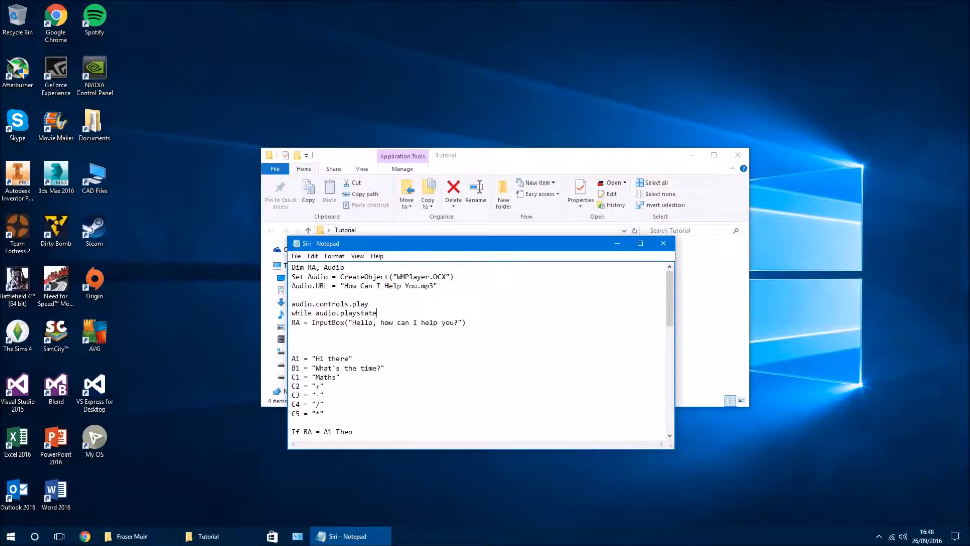
{"action": "type", "text": "<> 1"}
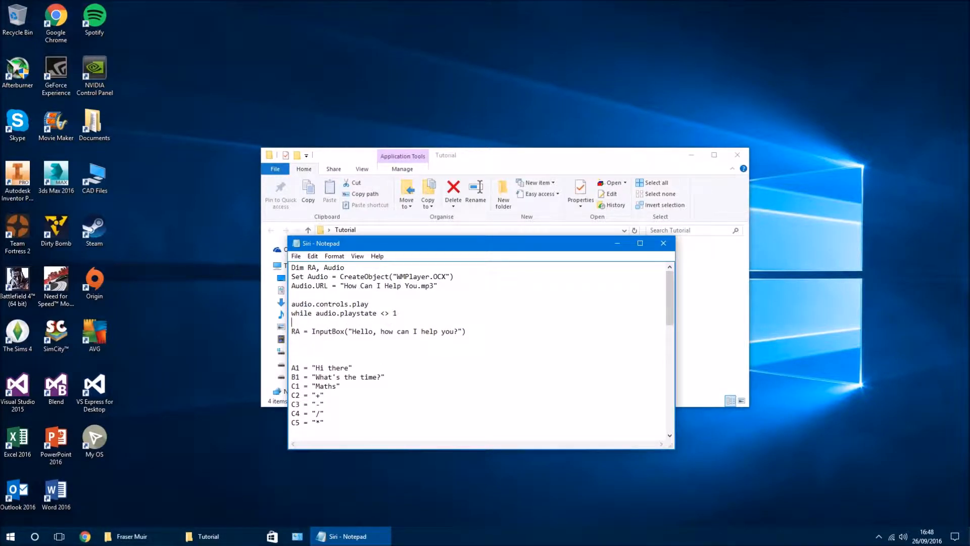
Step: Fill the loop with WScript.Sleep 100 and close it with Wend
{"action": "type", "text": "WS"}
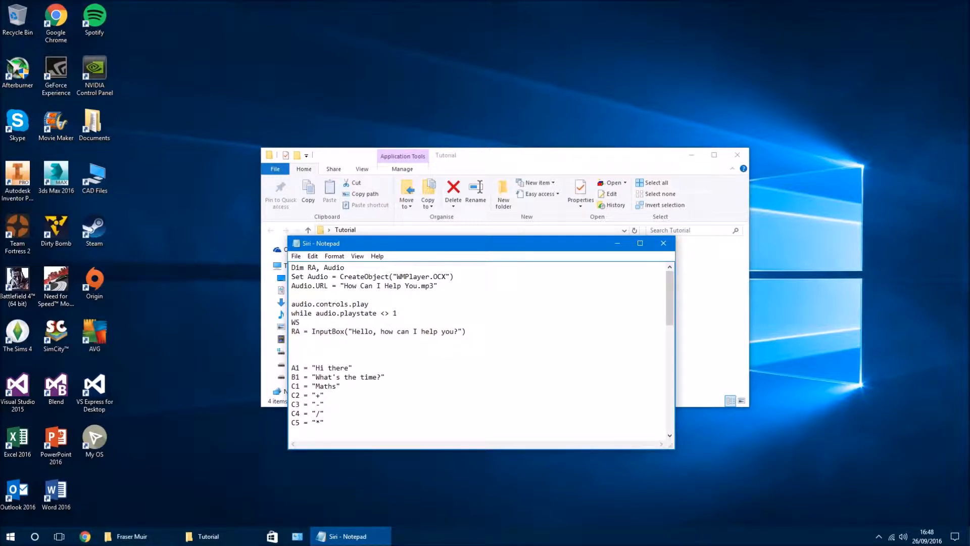
{"action": "type", "text": "cl"}
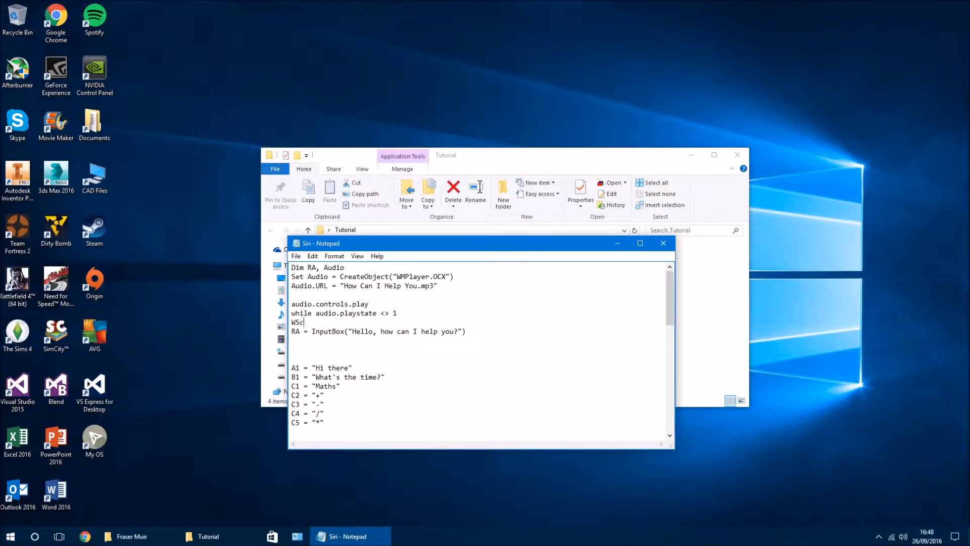
{"action": "type", "text": "ipt"}
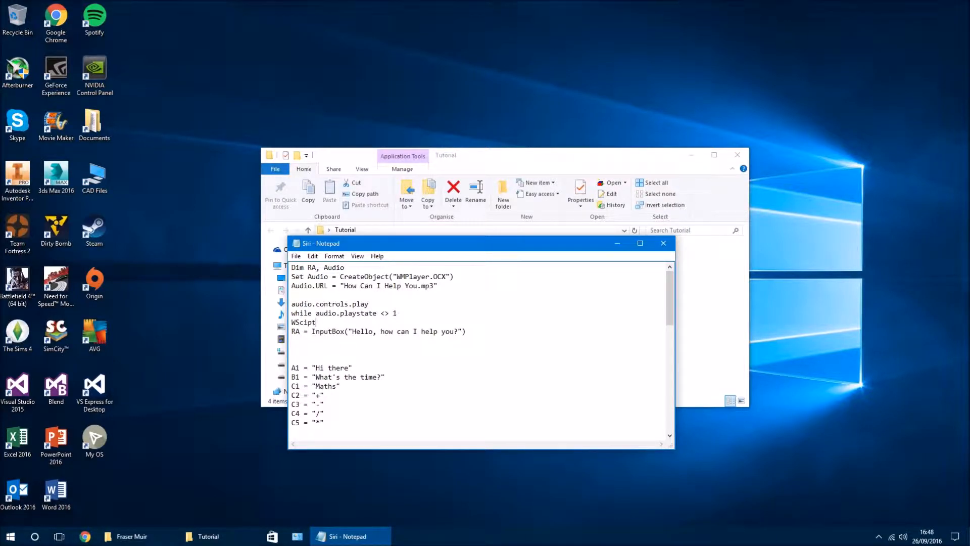
{"action": "key", "text": "backspace"}
{"action": "type", "text": "r"}
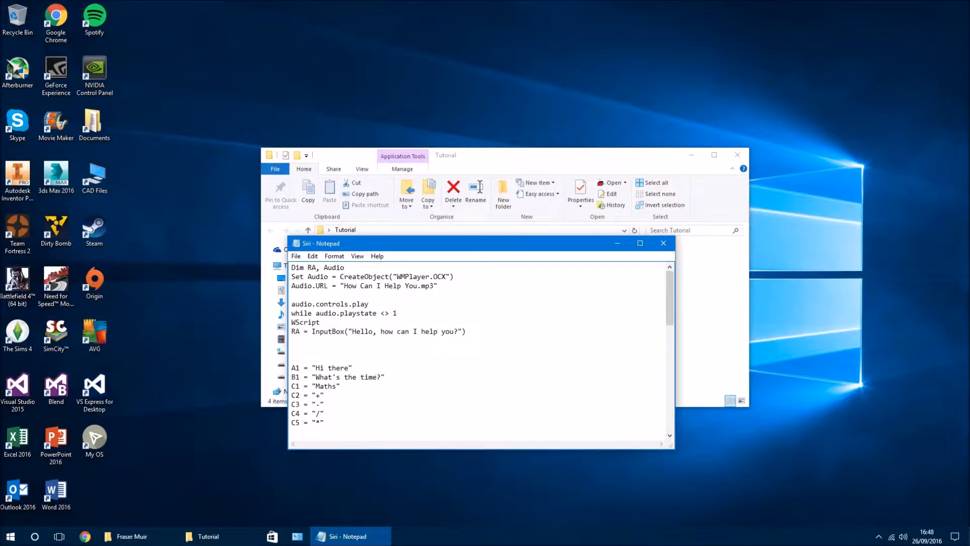
{"action": "type", "text": ".Sleep"}
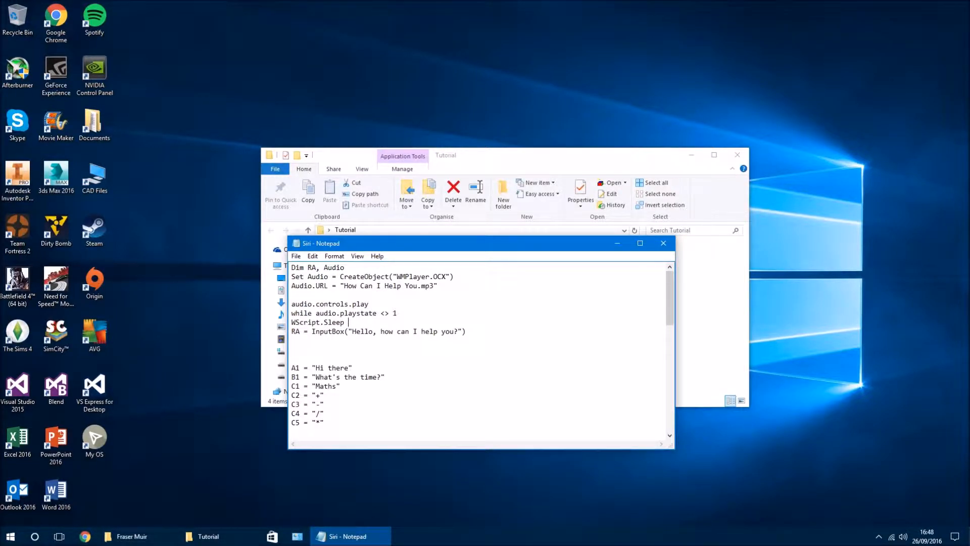
{"action": "type", "text": "100"}
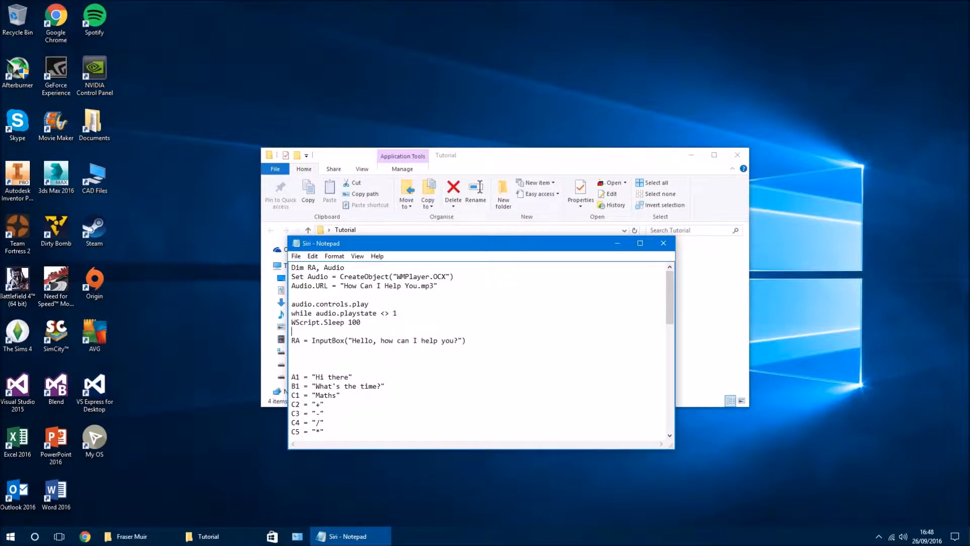
{"action": "type", "text": "WEN"}
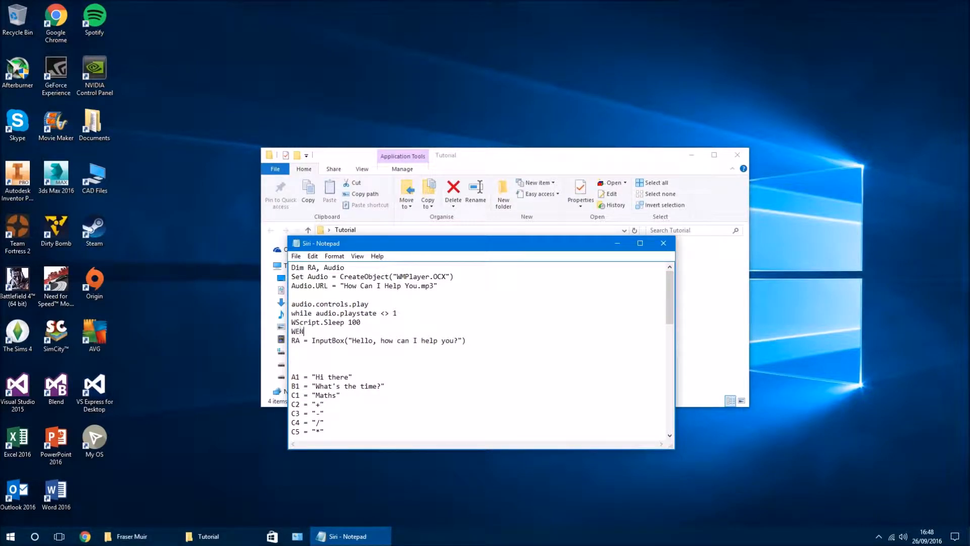
{"action": "key", "text": "backspace"}
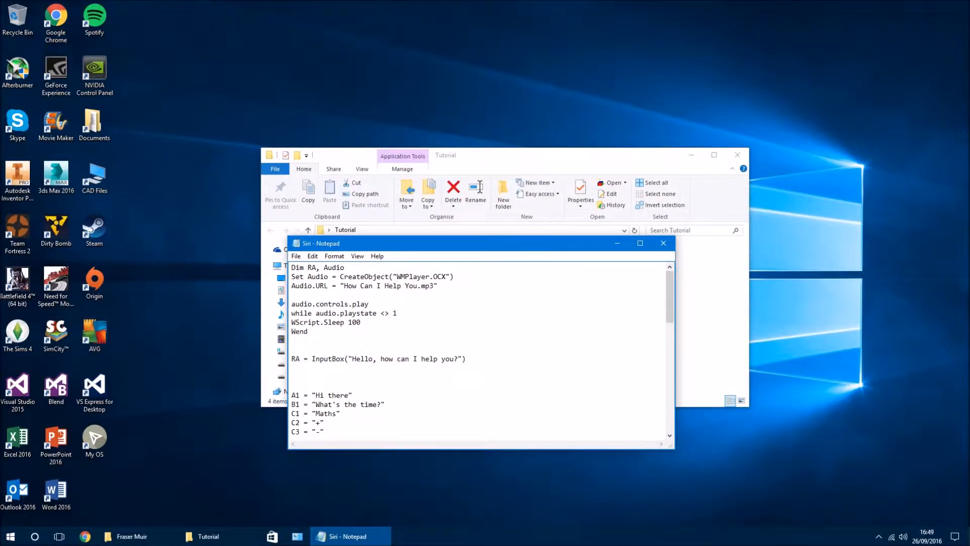
{"action": "type", "text": "audio"}
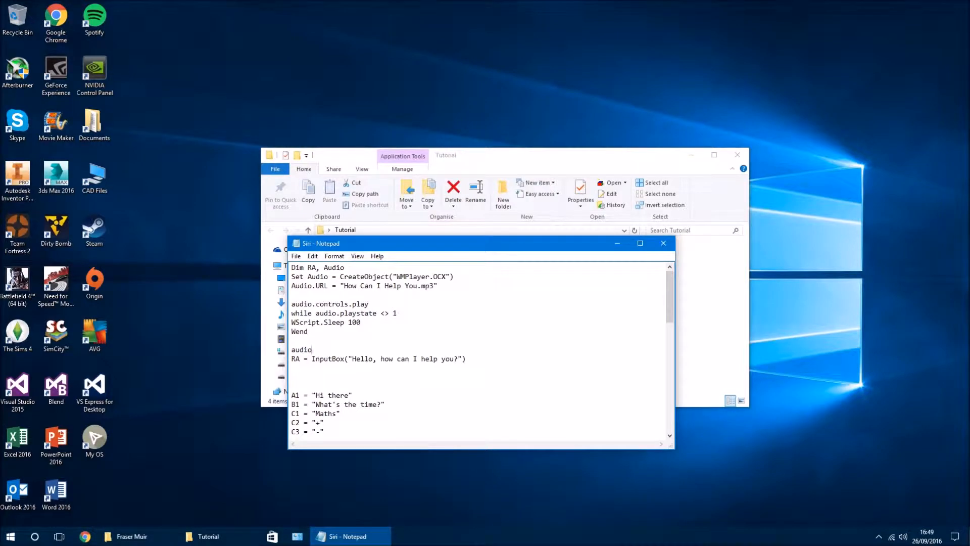
{"action": "type", "text": ".close"}
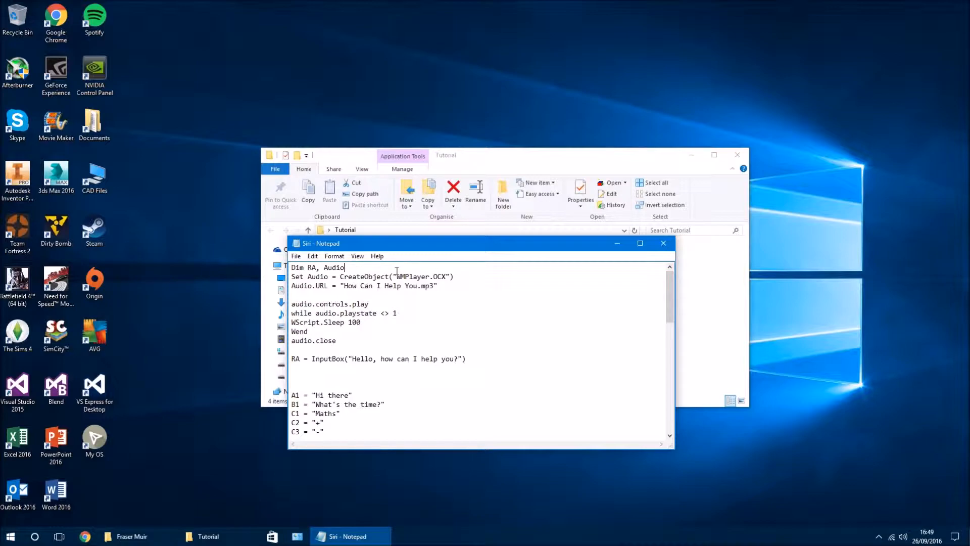
{"action": "type", "text": "1"}
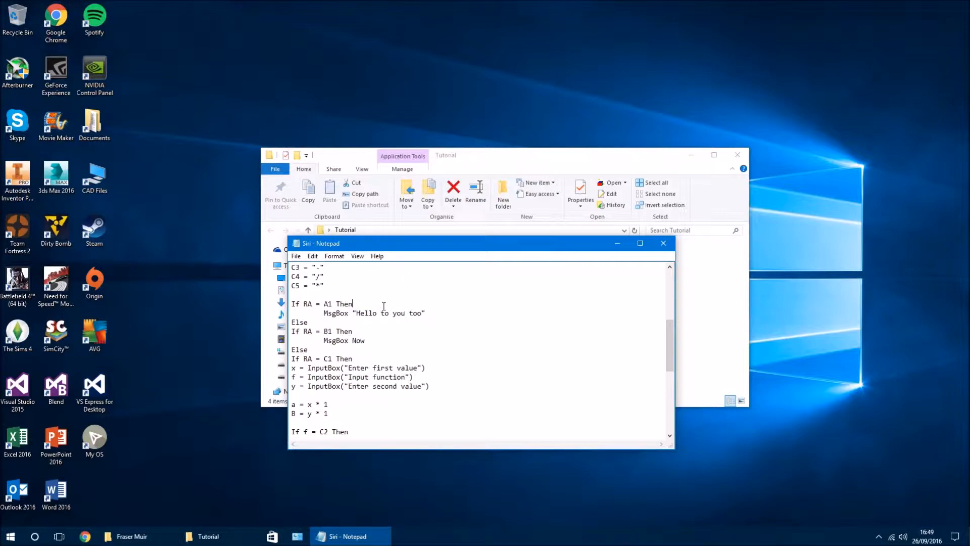
Step: Under 'If RA = A1 Then', add a second WMPlayer.OCX player and change its clip name to 'Hello To You Too'
{"action": "key", "text": "enter"}
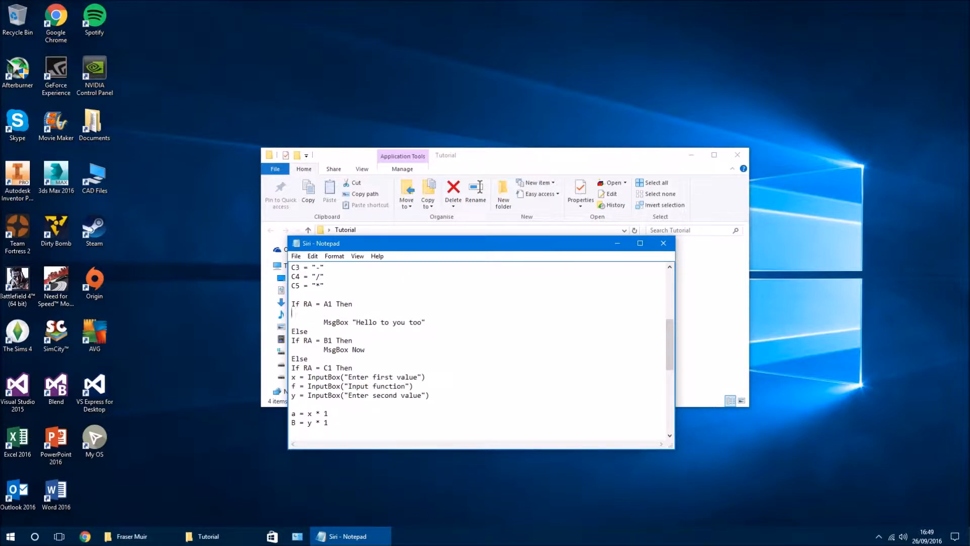
{"action": "type", "text": "Set Audio1 = CreateObject(\"WMPlayer.OCX\")"}
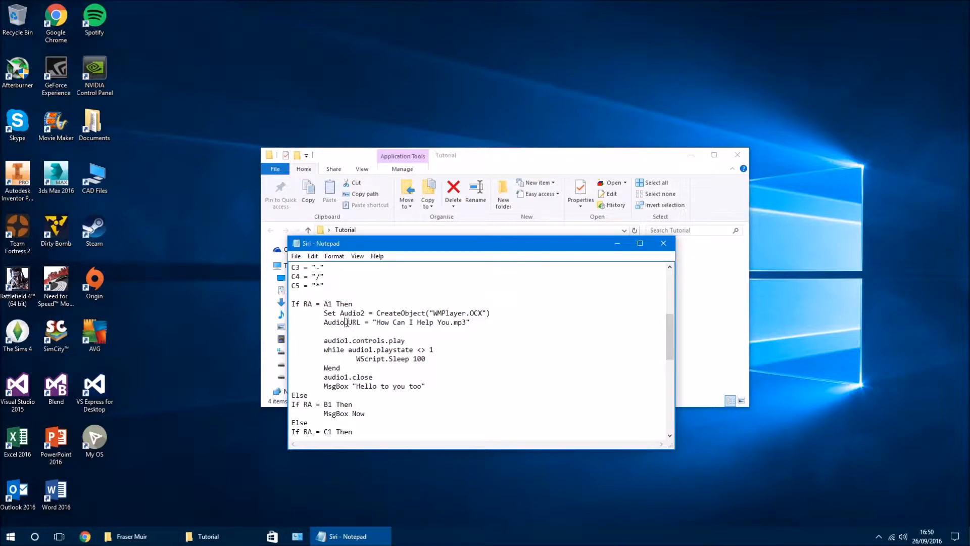
{"action": "left_click_drag", "start_coordinate": [382, 323], "coordinate": [457, 323]}
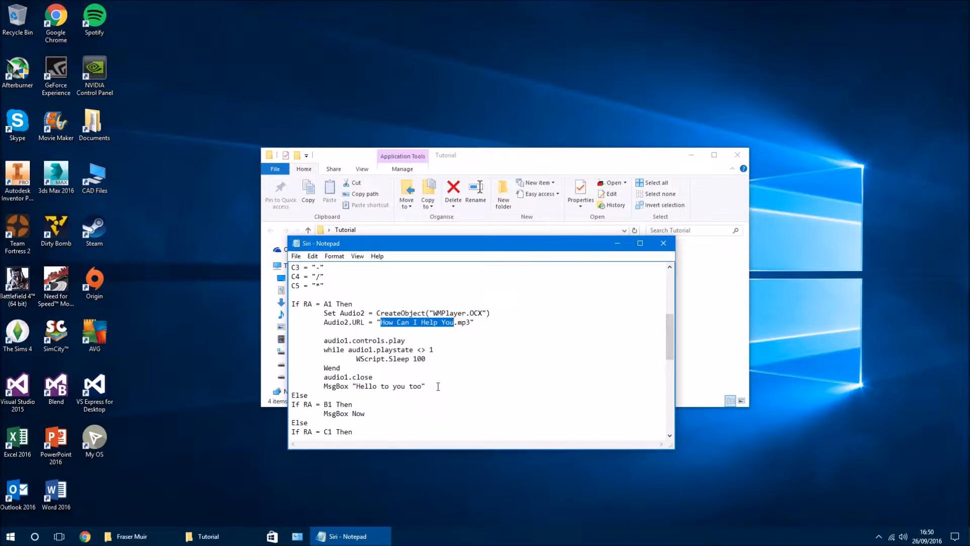
{"action": "type", "text": "Hello To"}
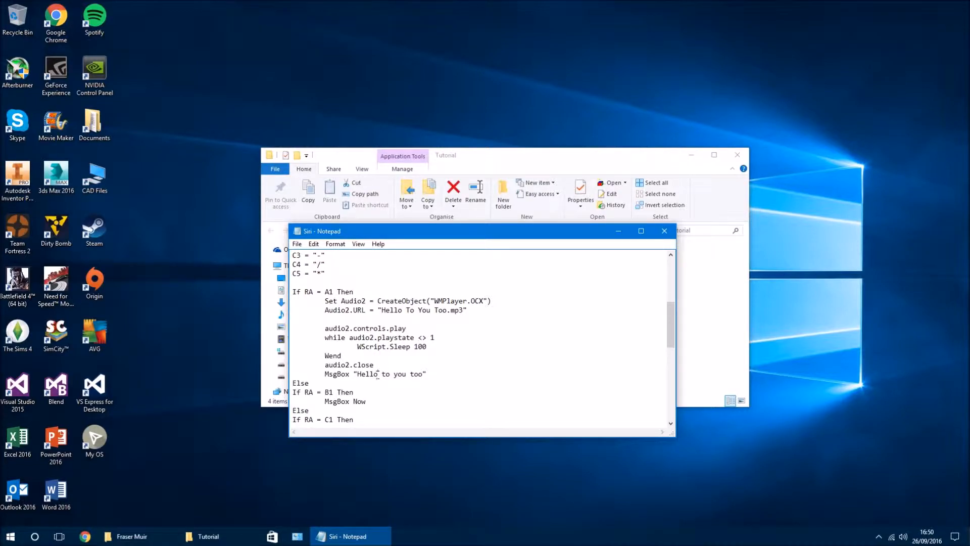
Step: Close the edited Siri script, run program.bat, and answer its prompt with 'Hello'
{"action": "left_click", "coordinate": [297, 243]}
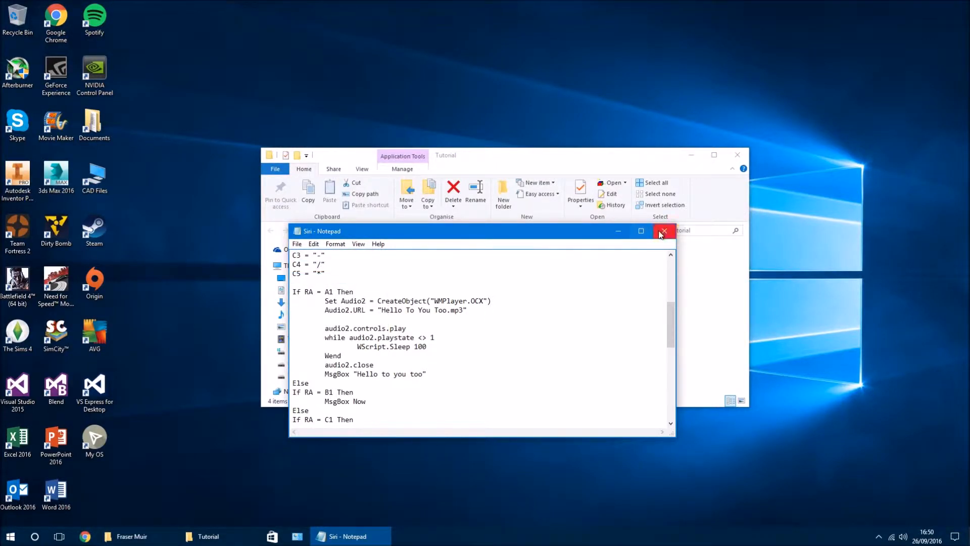
{"action": "left_click", "coordinate": [664, 231]}
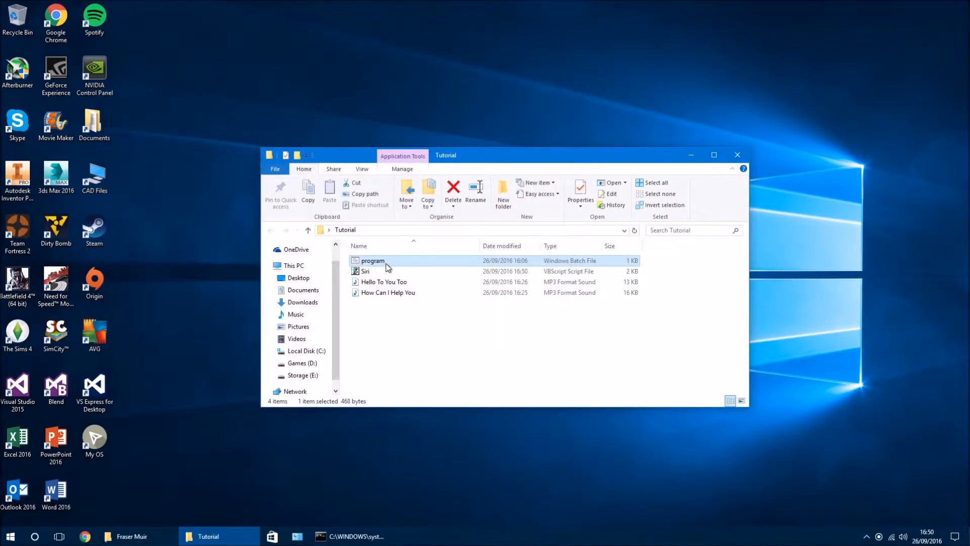
{"action": "double_click", "coordinate": [372, 261]}
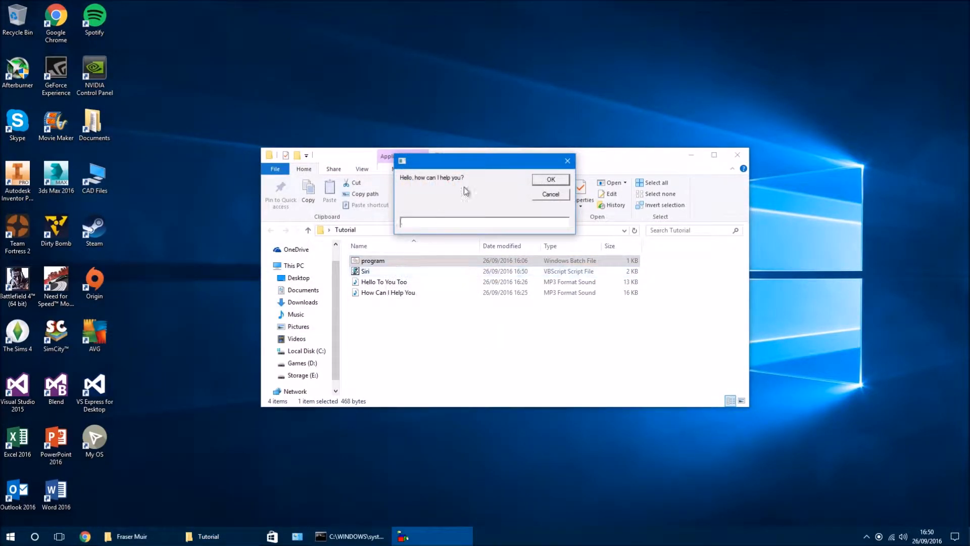
{"action": "mouse_move", "coordinate": [504, 203]}
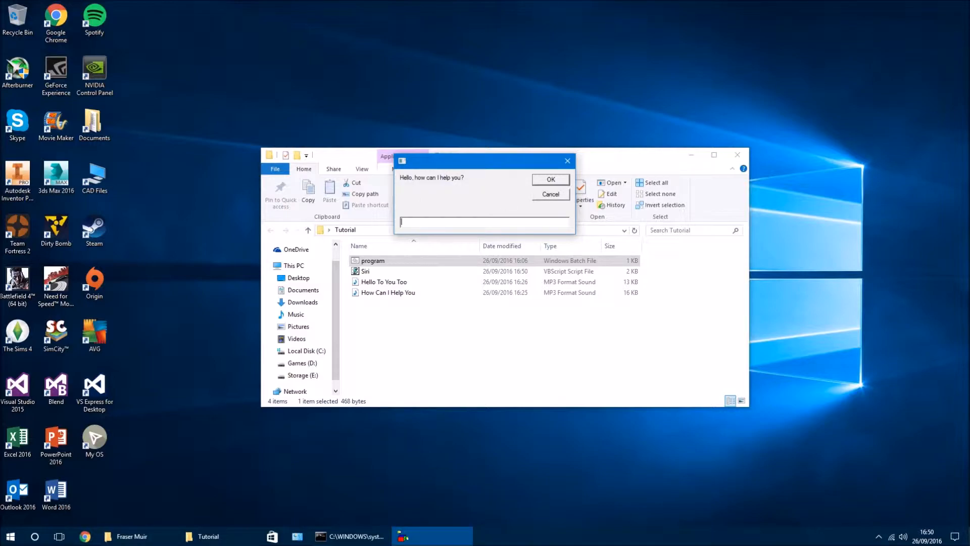
{"action": "type", "text": "Hello"}
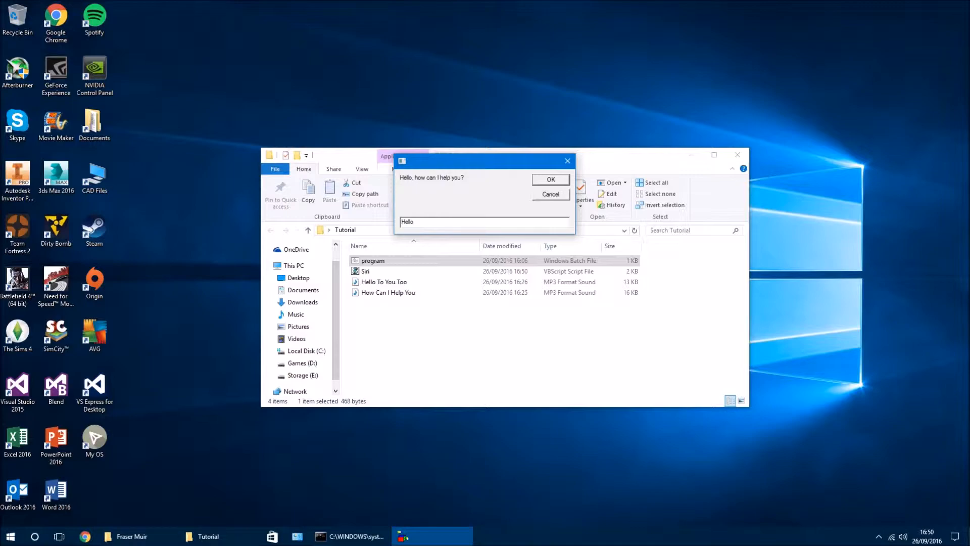
{"action": "left_click", "coordinate": [549, 180]}
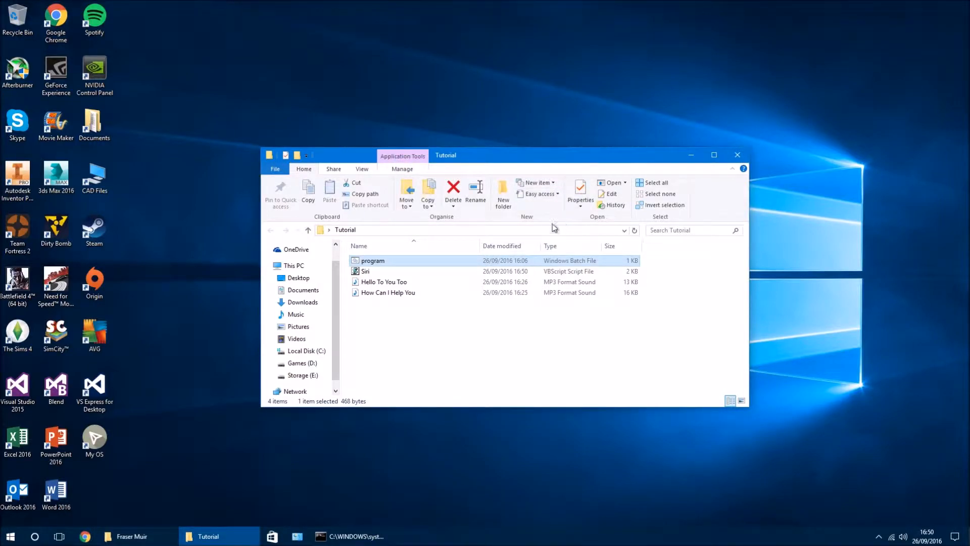
Step: Run program.bat again, then close the question prompt and console window
{"action": "double_click", "coordinate": [366, 271]}
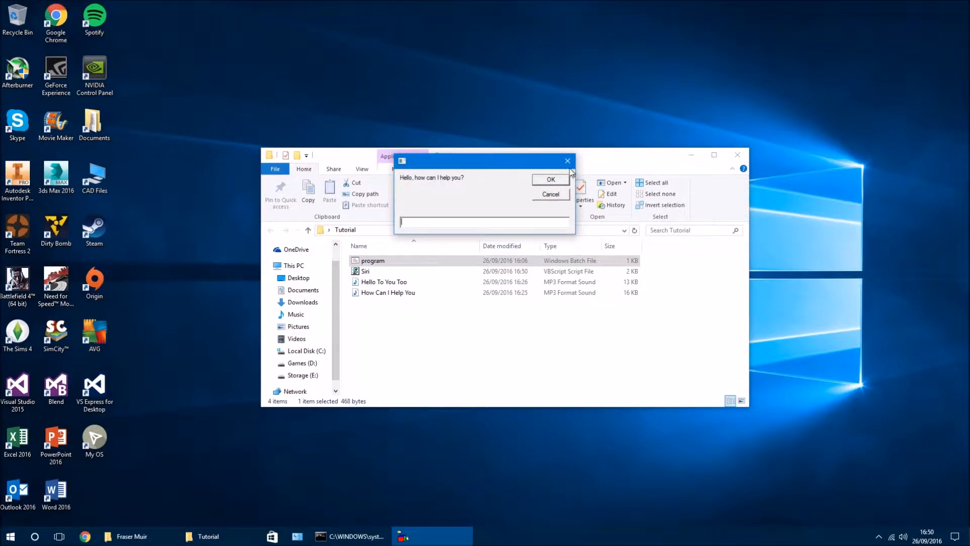
{"action": "left_click", "coordinate": [550, 179]}
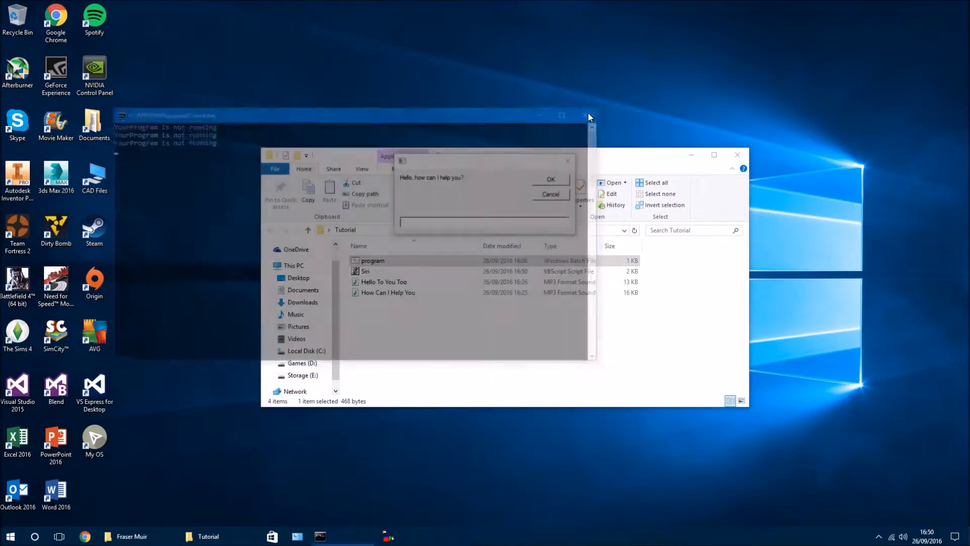
{"action": "left_click", "coordinate": [549, 179]}
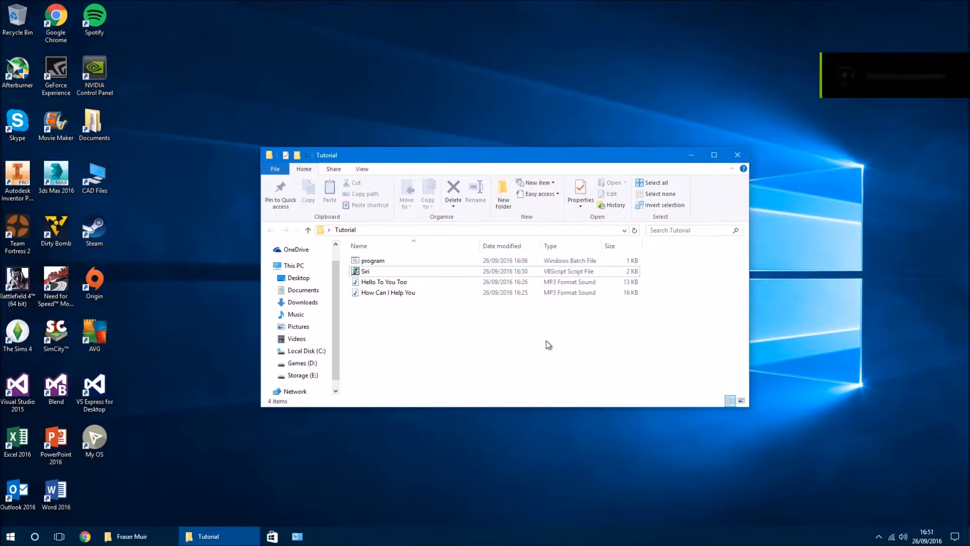
{"action": "left_click", "coordinate": [366, 271]}
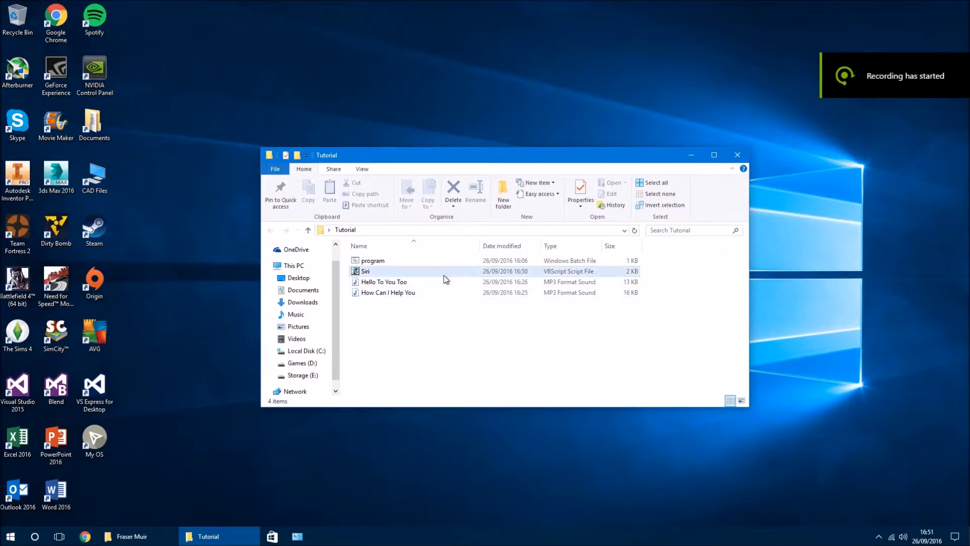
{"action": "left_click", "coordinate": [367, 271]}
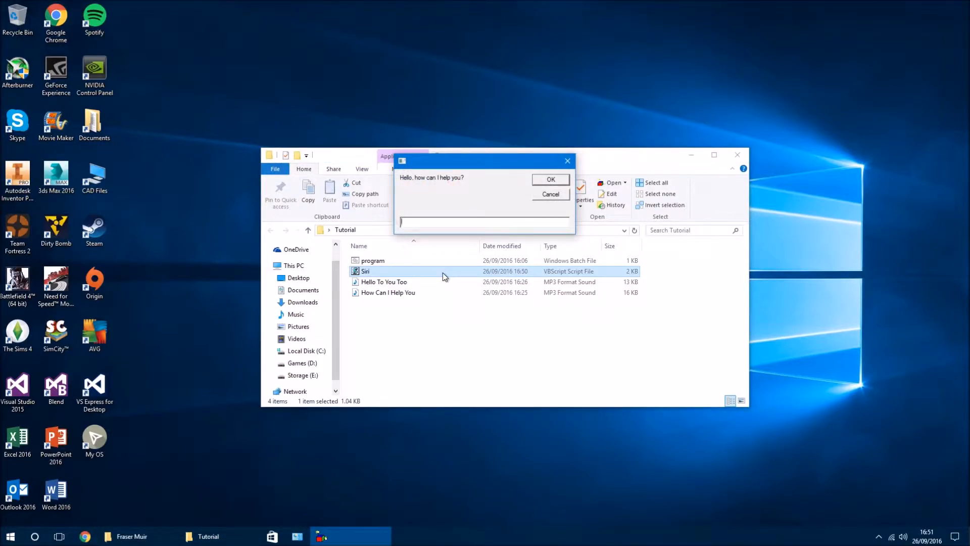
{"action": "type", "text": "Hi there"}
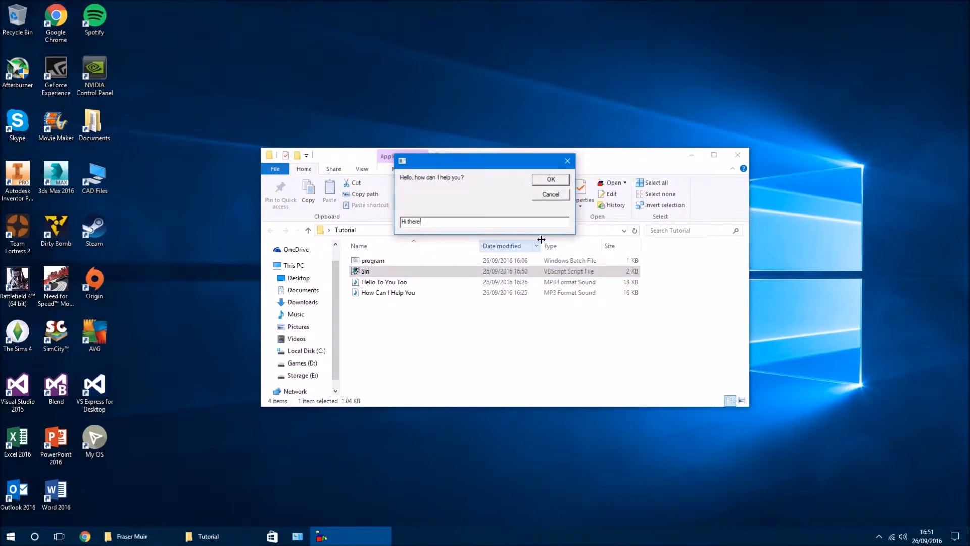
{"action": "left_click", "coordinate": [549, 179]}
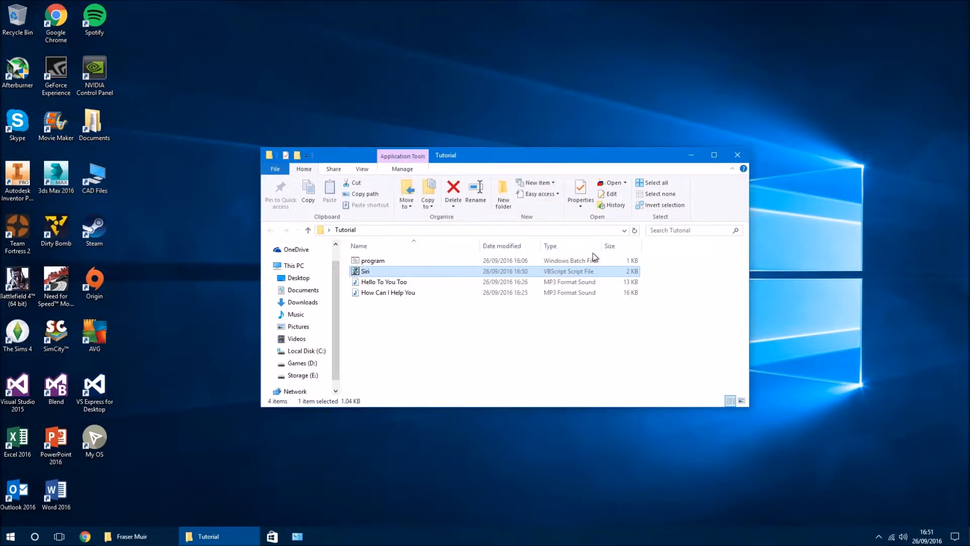
{"action": "double_click", "coordinate": [365, 271]}
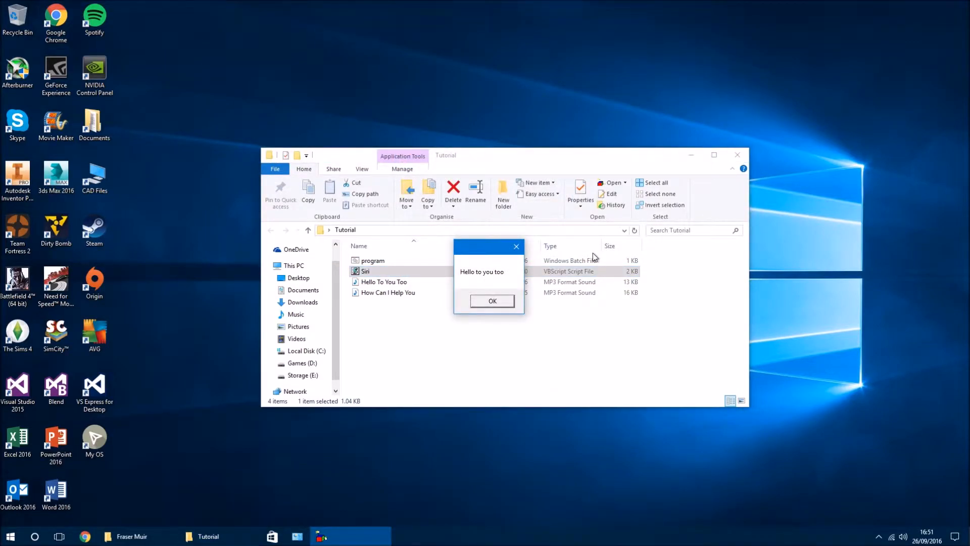
{"action": "left_click", "coordinate": [492, 301]}
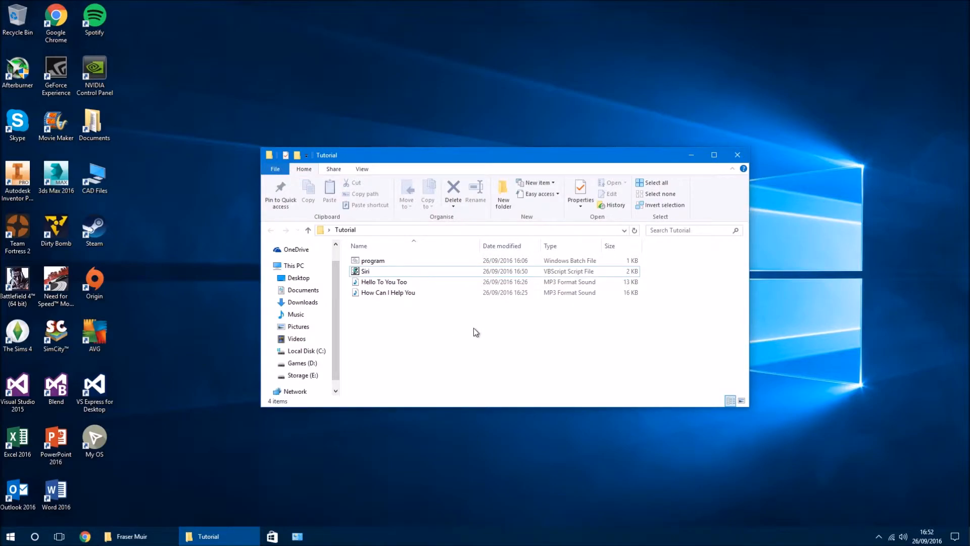
{"action": "left_click", "coordinate": [366, 271]}
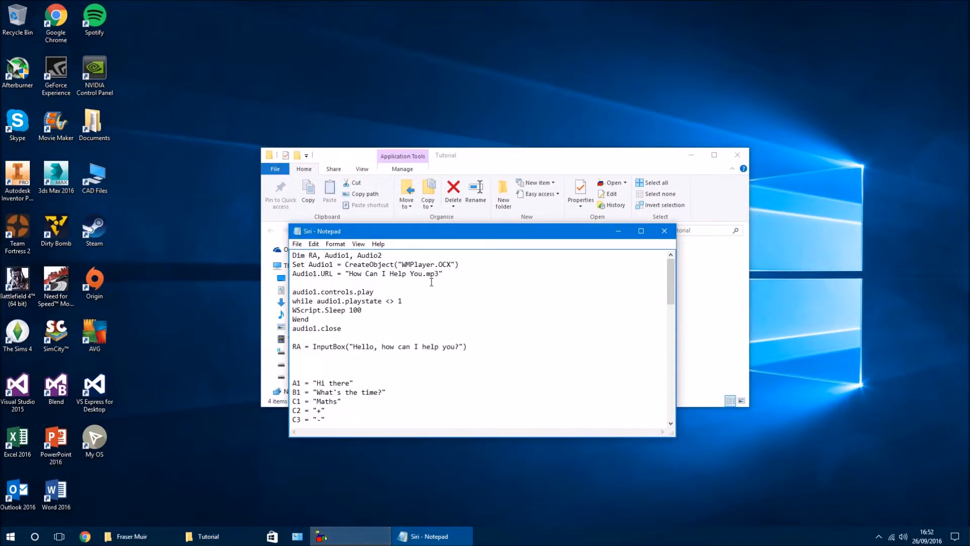
Step: Scroll down the Siri script past the If/Else arithmetic branches to the End If lines
{"action": "scroll", "scroll_direction": "down", "scroll_amount": 3}
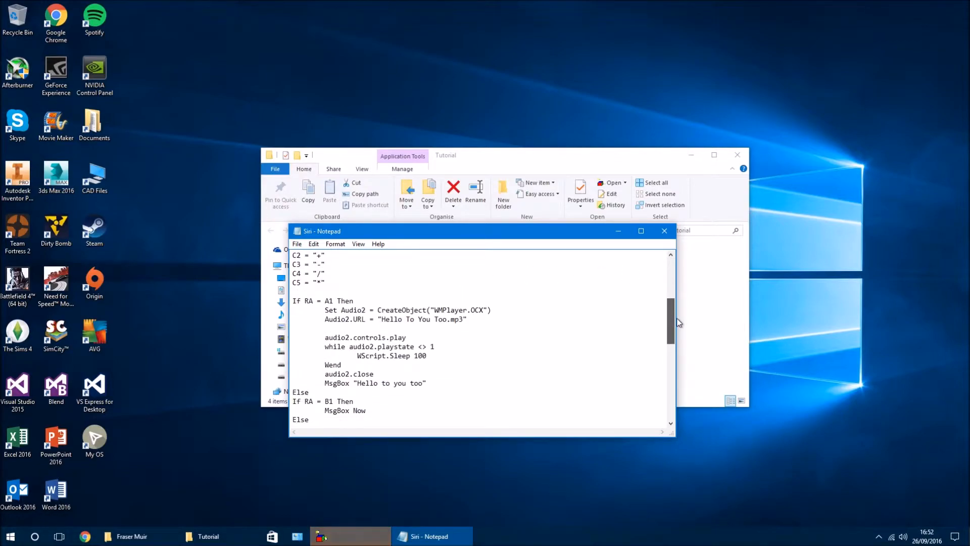
{"action": "scroll", "scroll_direction": "down", "scroll_amount": 3}
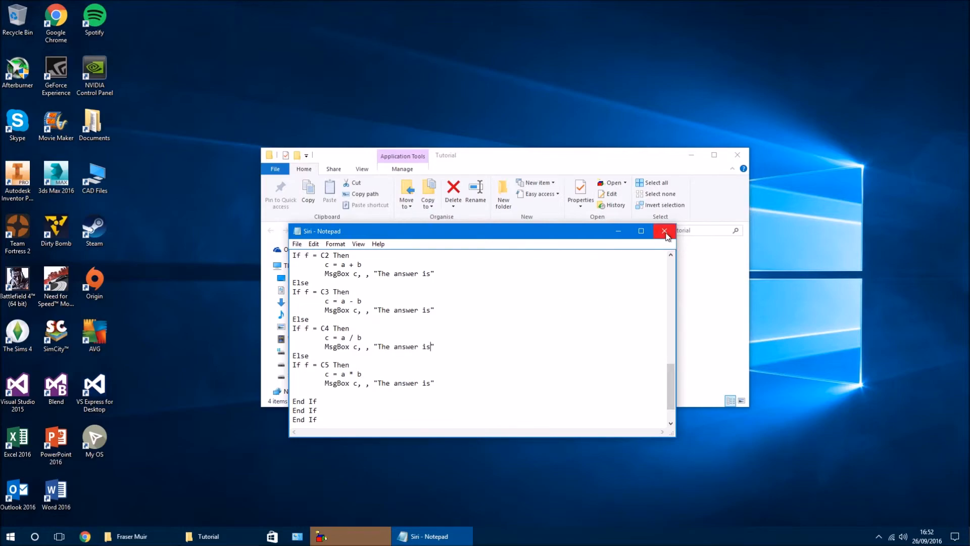
Step: Close the Siri script in Notepad, the Tutorial folder window, and the remaining user folder window
{"action": "left_click", "coordinate": [665, 231]}
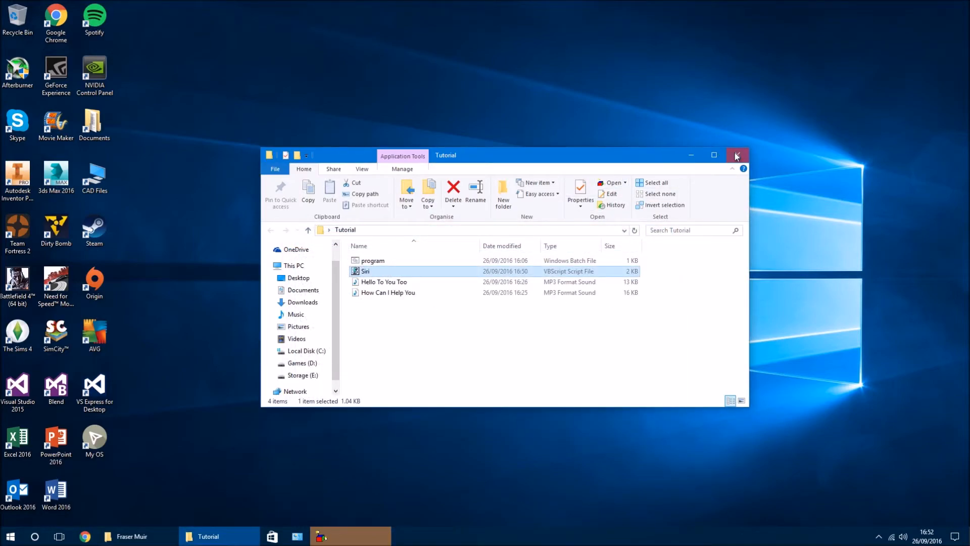
{"action": "left_click", "coordinate": [736, 155]}
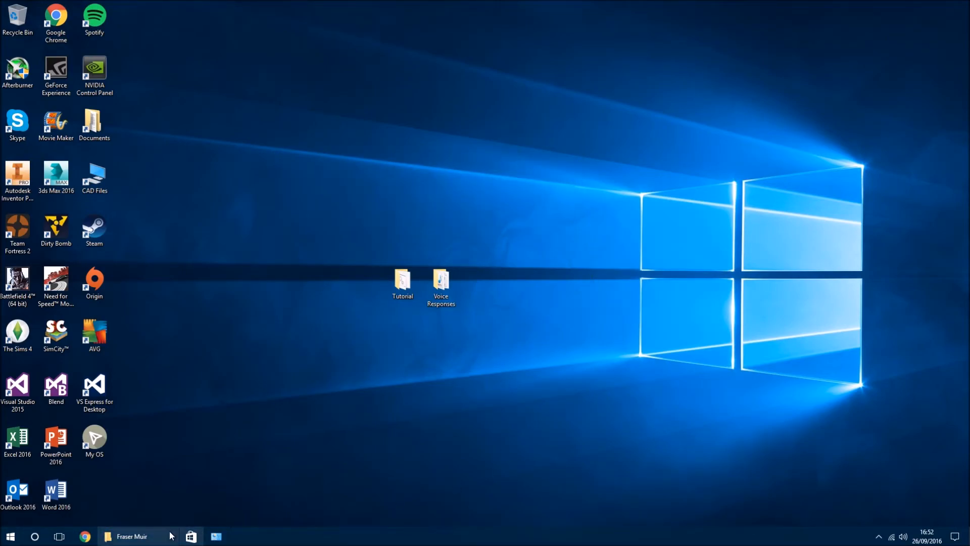
{"action": "left_click", "coordinate": [130, 536]}
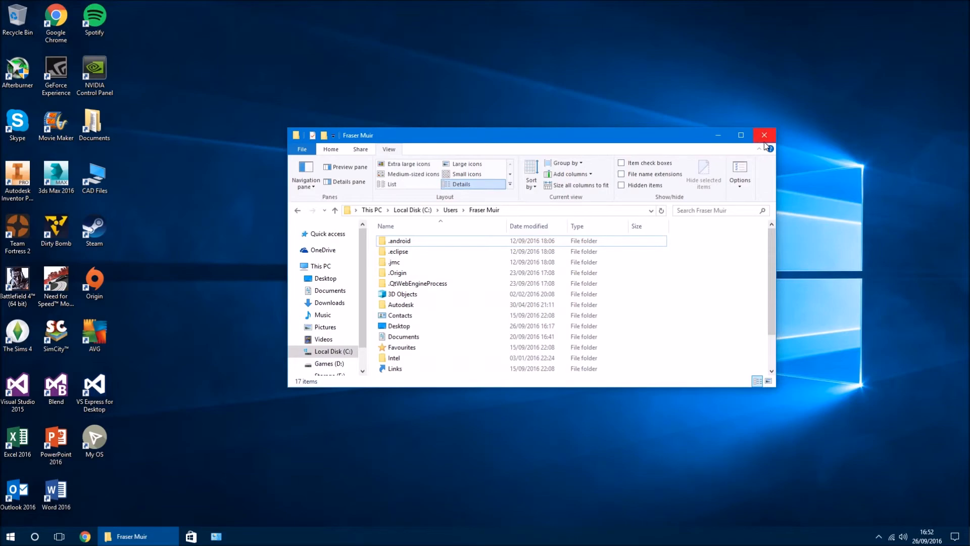
{"action": "left_click", "coordinate": [764, 135]}
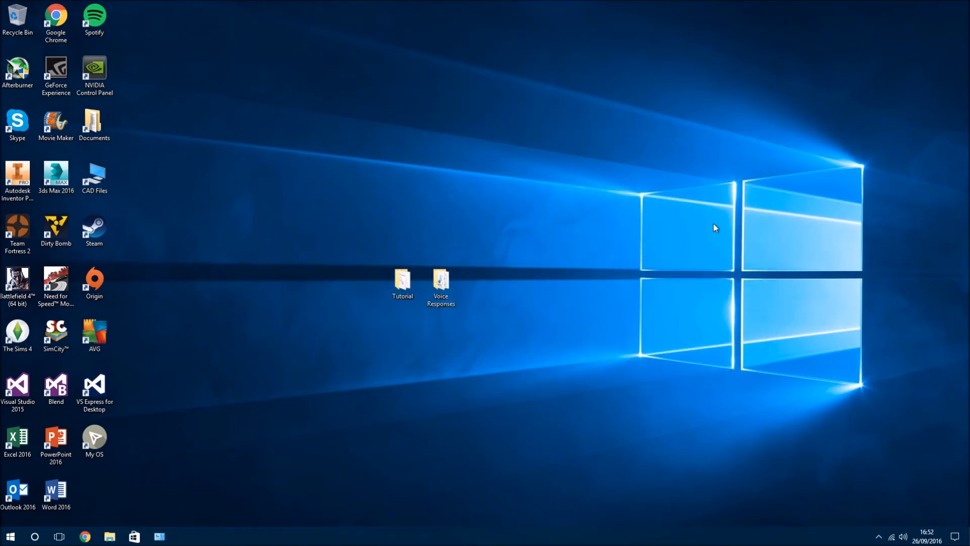